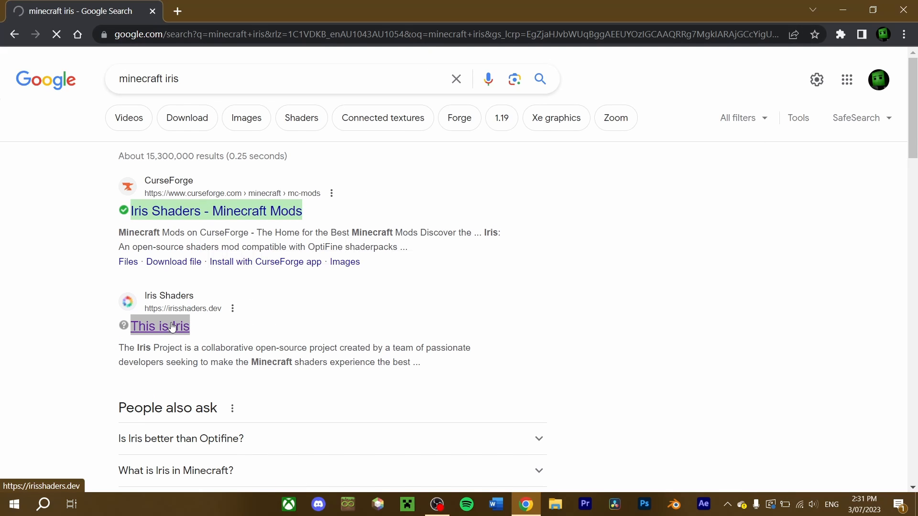
Reach the Iris download page on irisshaders.dev and locate the Universal Jar download.
left_click(159, 326)
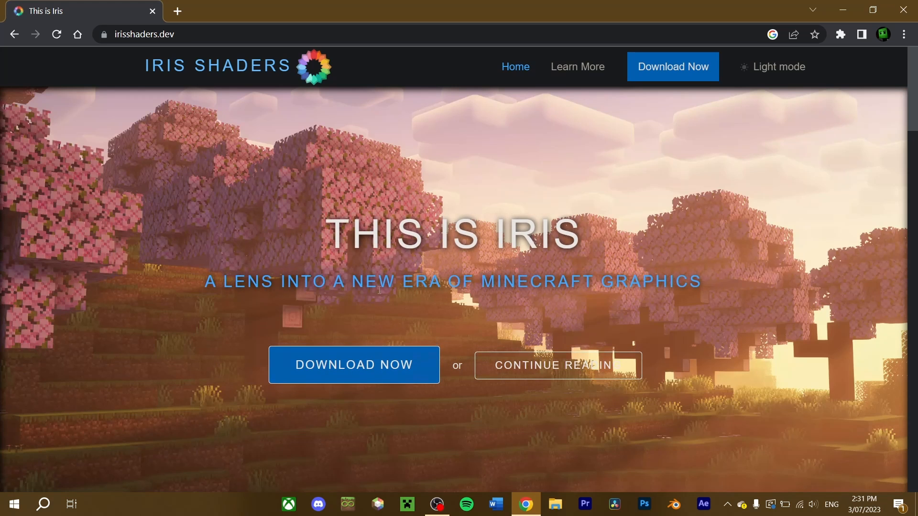
mouse_move(356, 377)
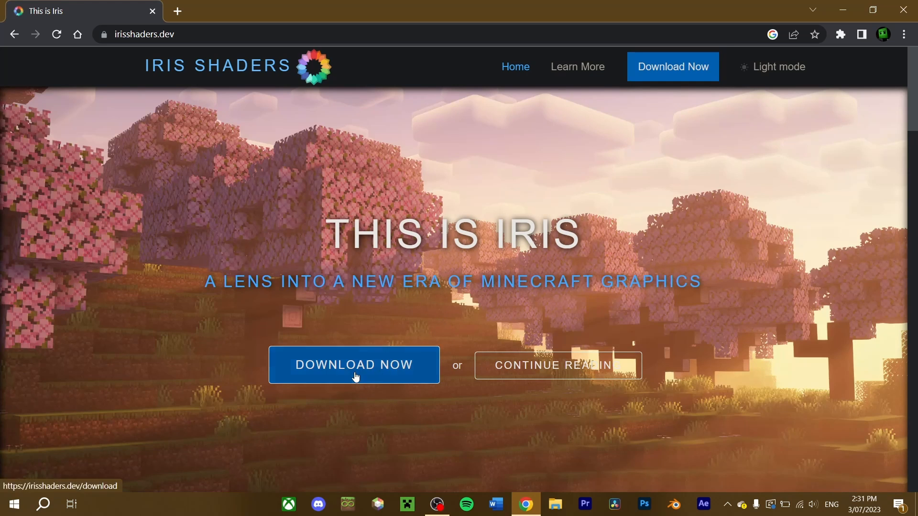
left_click(354, 365)
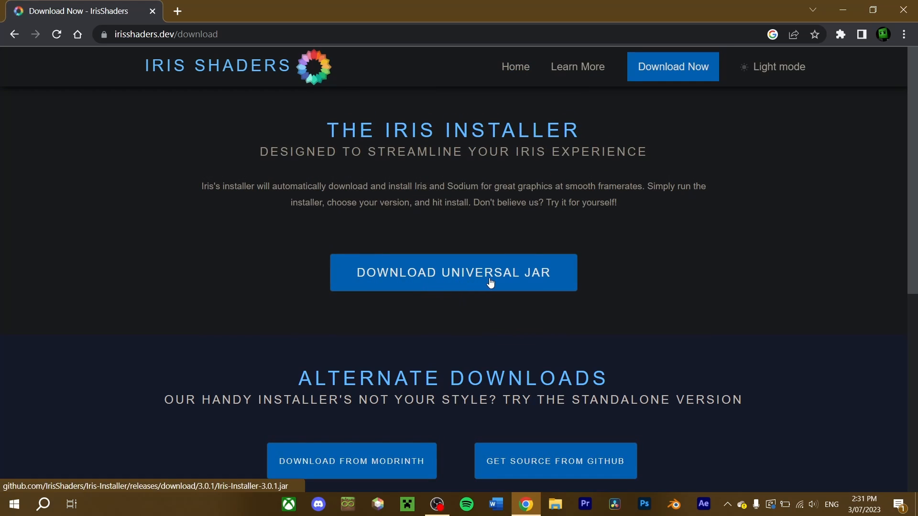
scroll("down", 3)
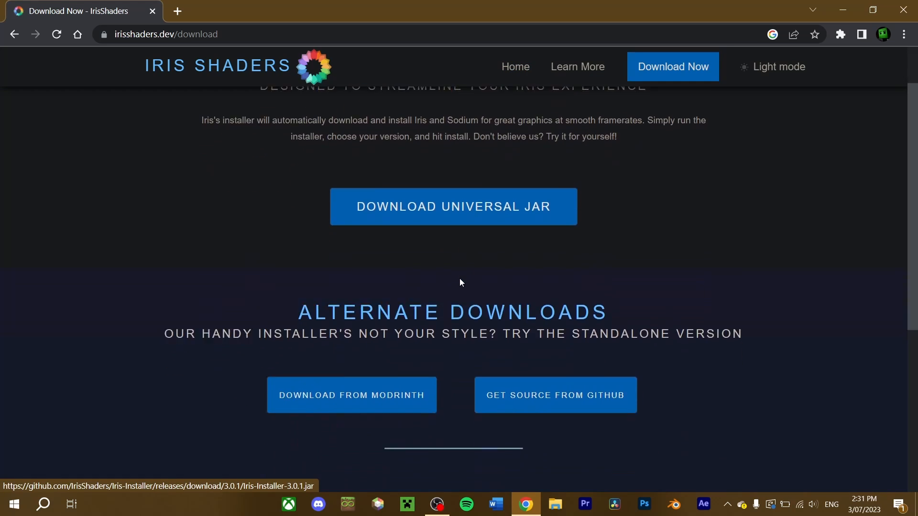
scroll("down", 3)
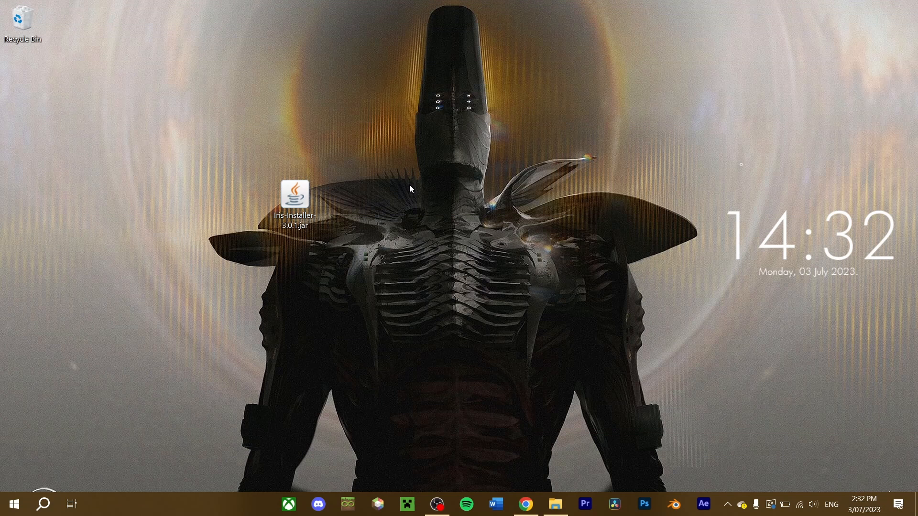
left_click(299, 199)
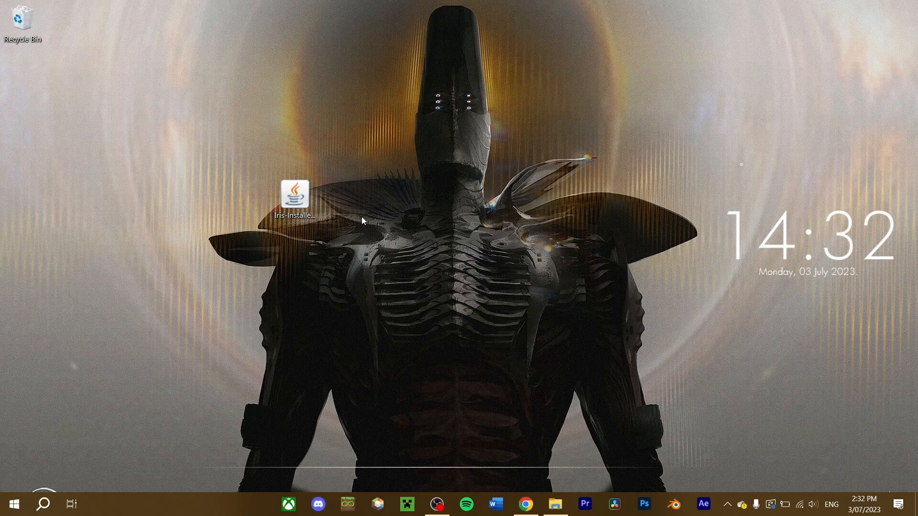
right_click(294, 196)
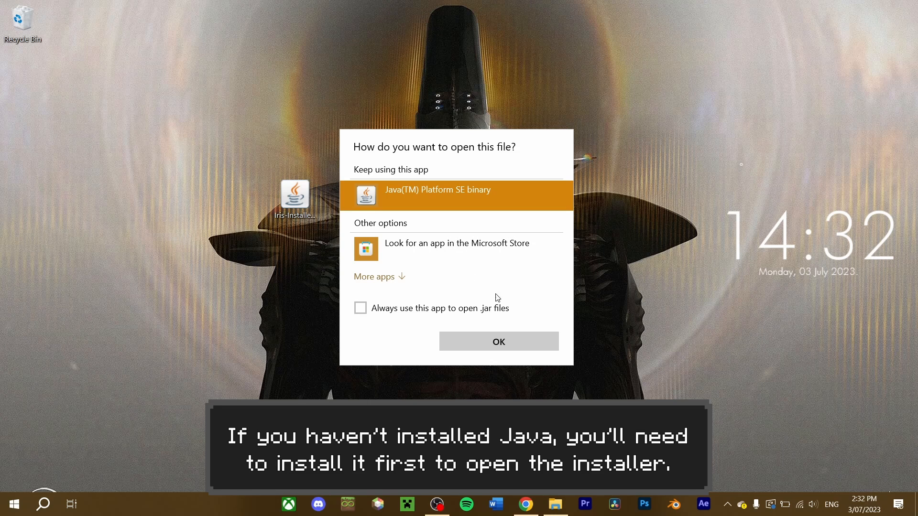
left_click(499, 342)
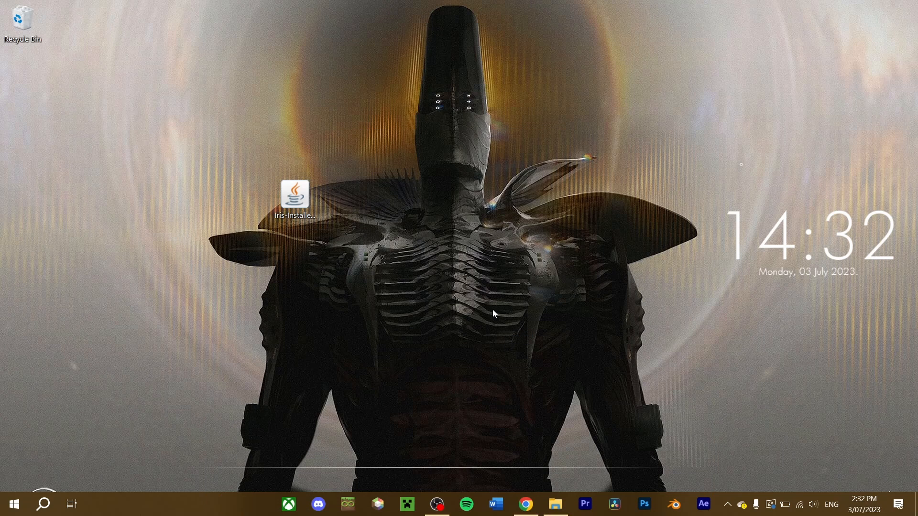
Run Iris-Installer-3.0.1.jar and choose game version 1.20.1.
double_click(294, 195)
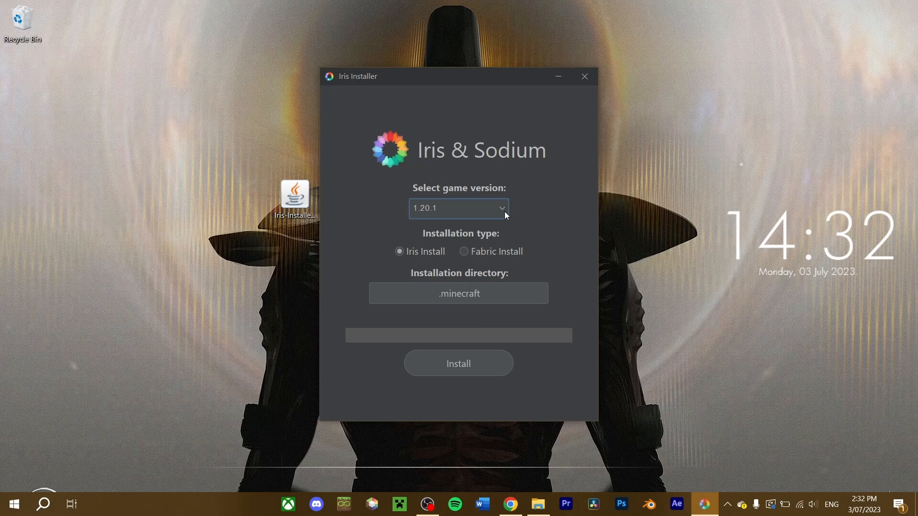
left_click(458, 208)
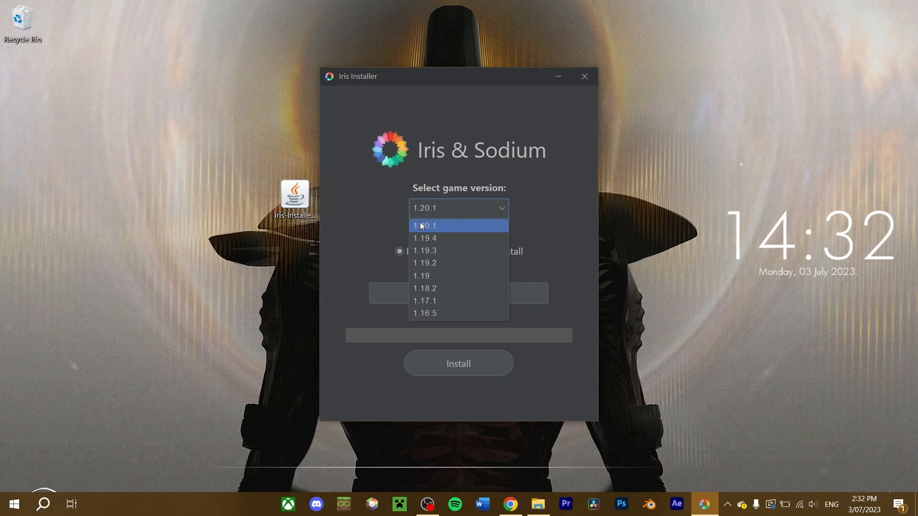
left_click(425, 225)
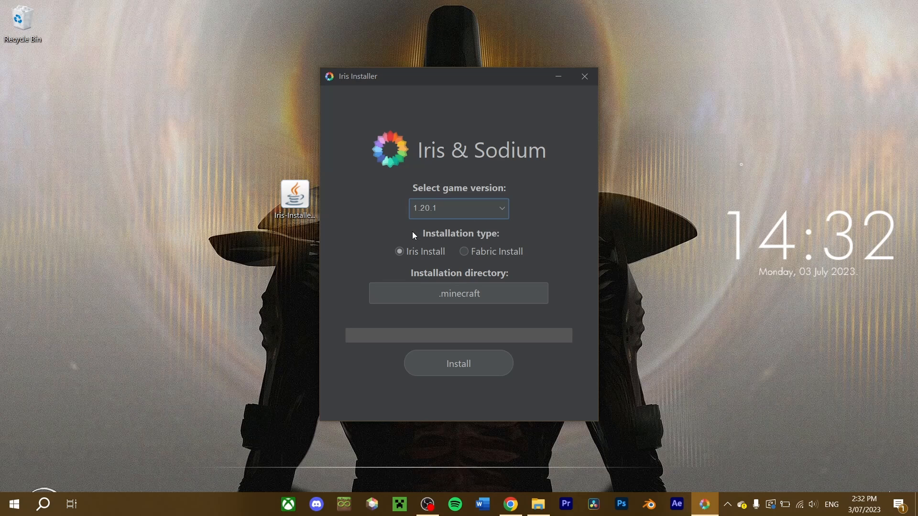
mouse_move(383, 254)
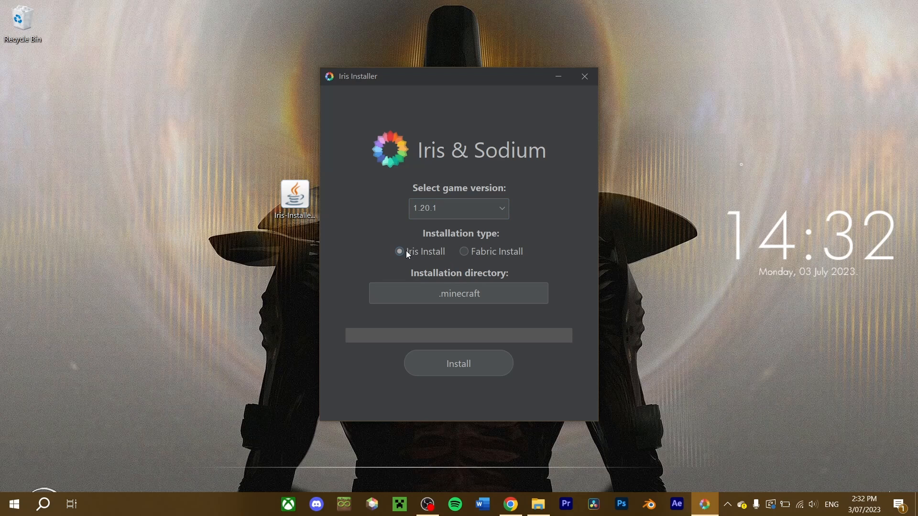
mouse_move(424, 250)
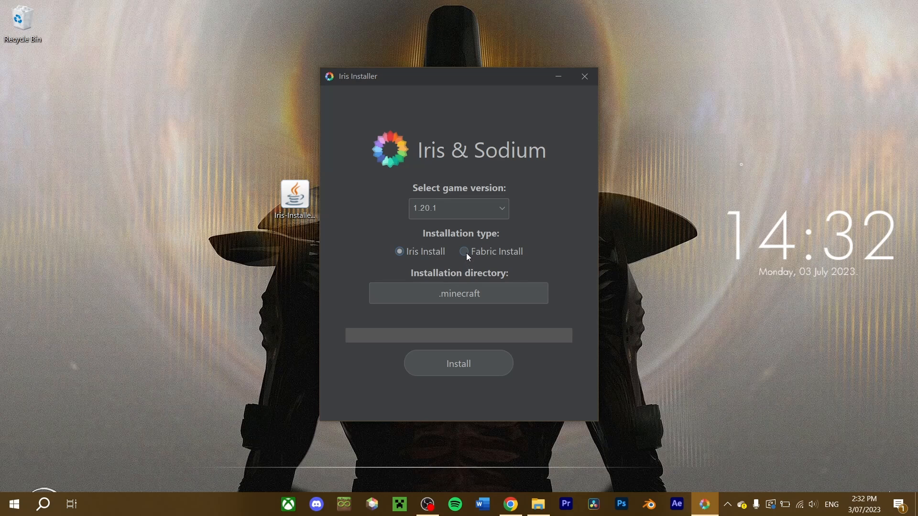
Keep the Iris install type, install Iris and Sodium into .minecraft, and close the finished installer.
left_click(464, 252)
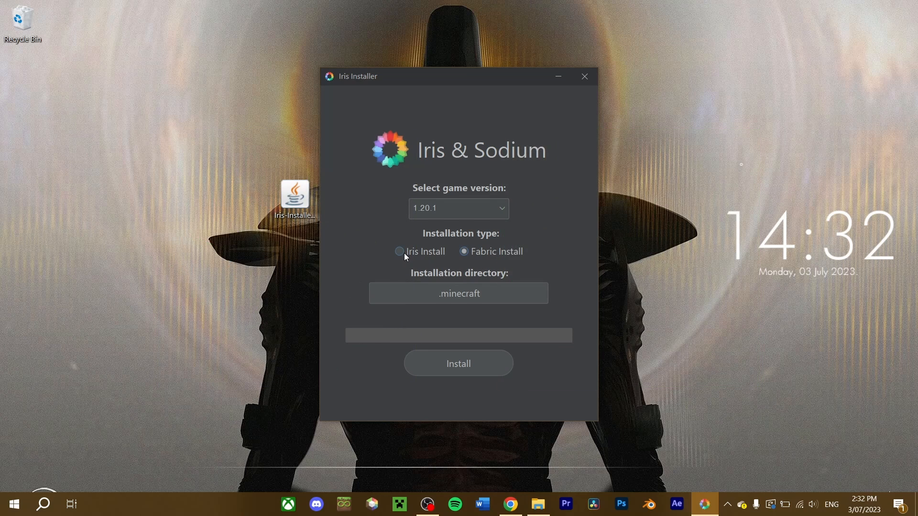
left_click(400, 251)
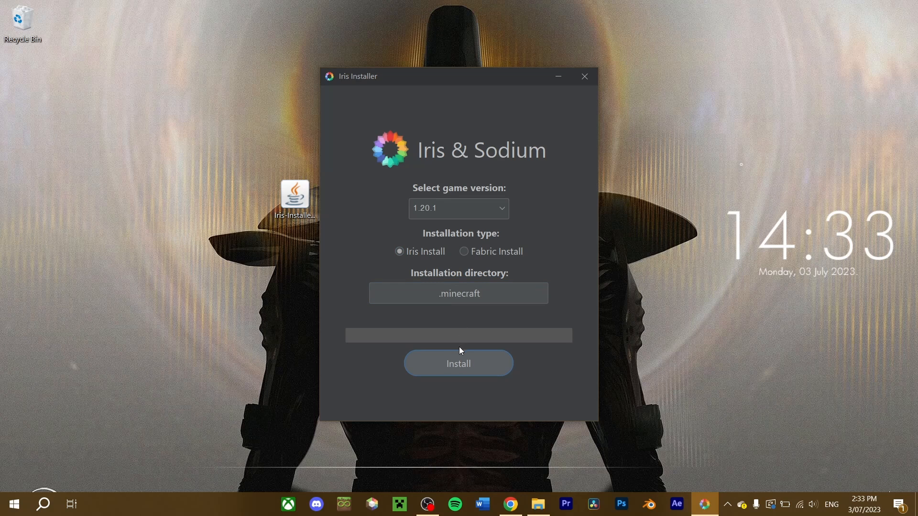
left_click(459, 364)
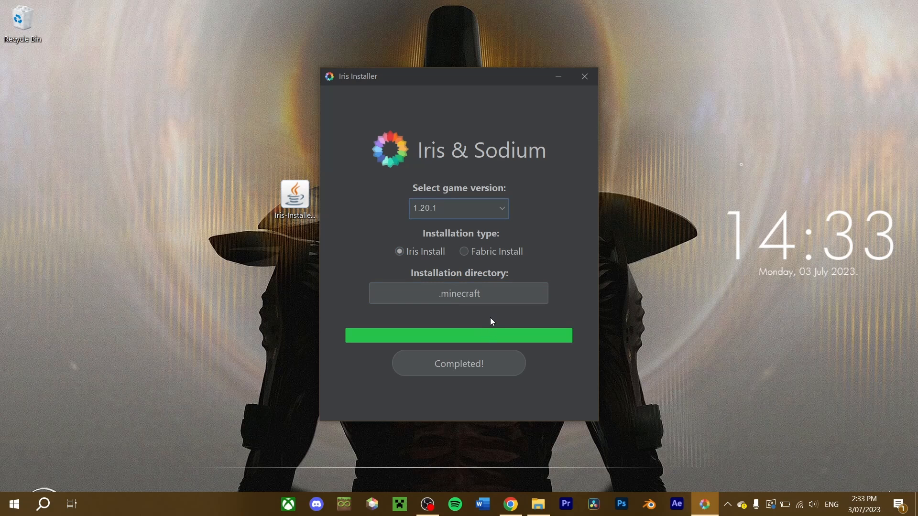
mouse_move(591, 86)
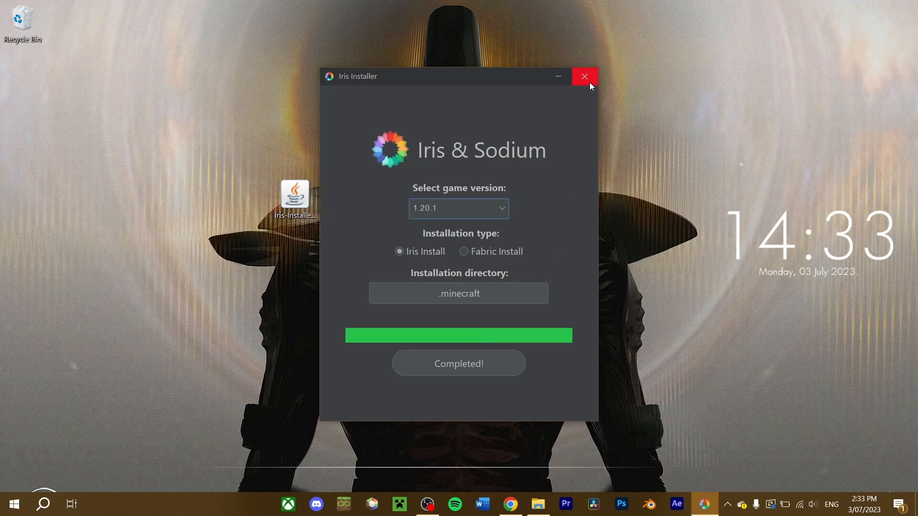
left_click(584, 77)
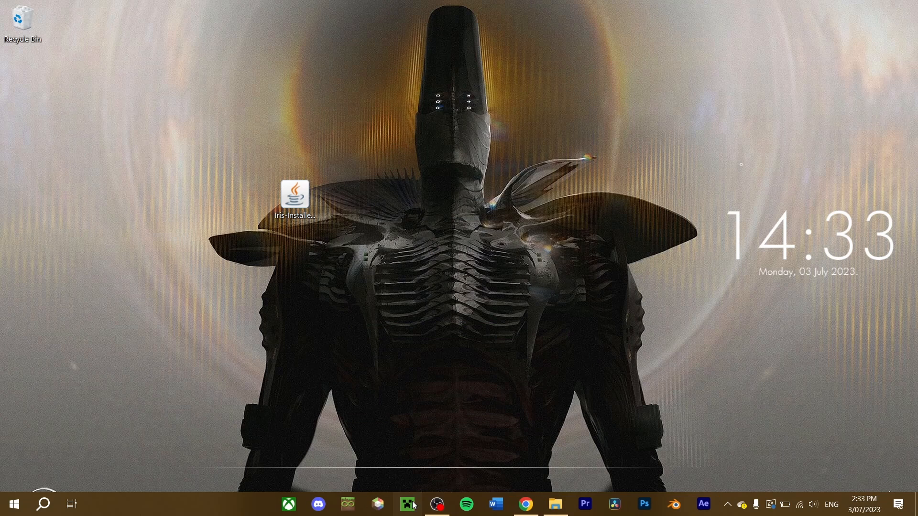
Play the Iris & Sodium for 1.20.1 installation from the Minecraft Launcher.
left_click(407, 502)
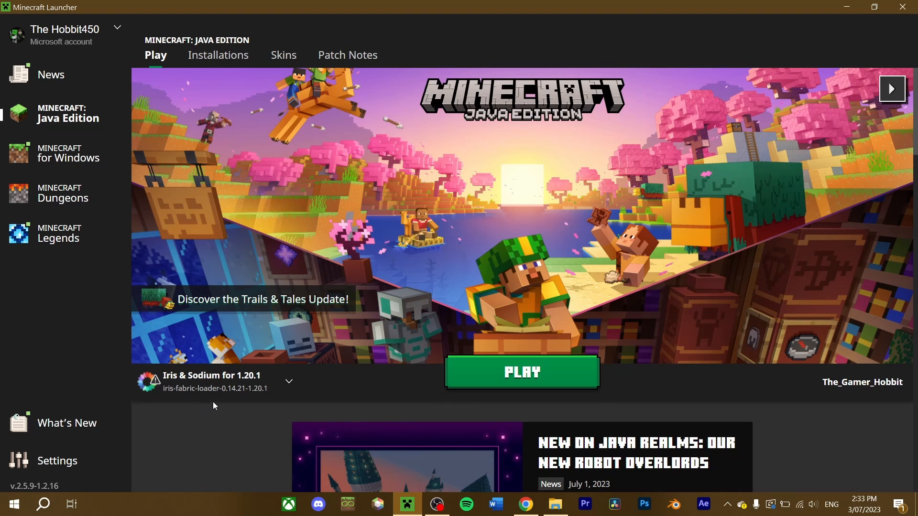
mouse_move(157, 380)
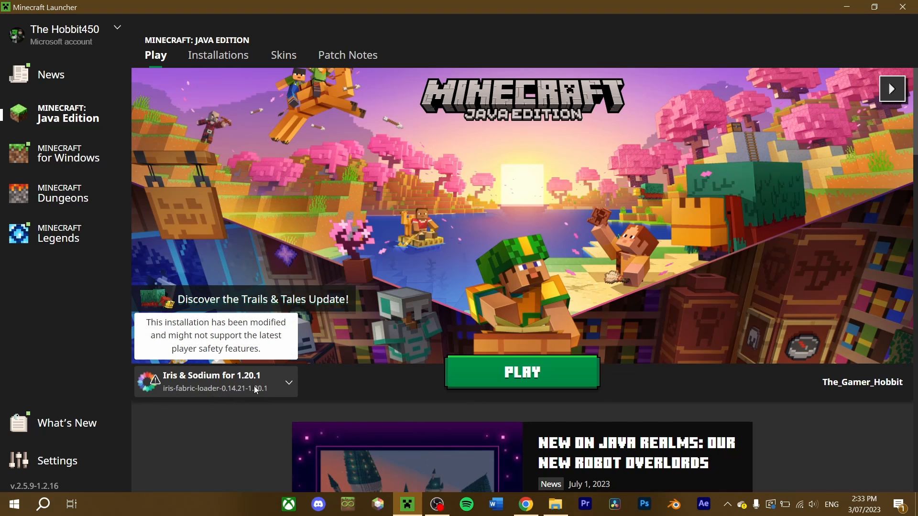
mouse_move(506, 377)
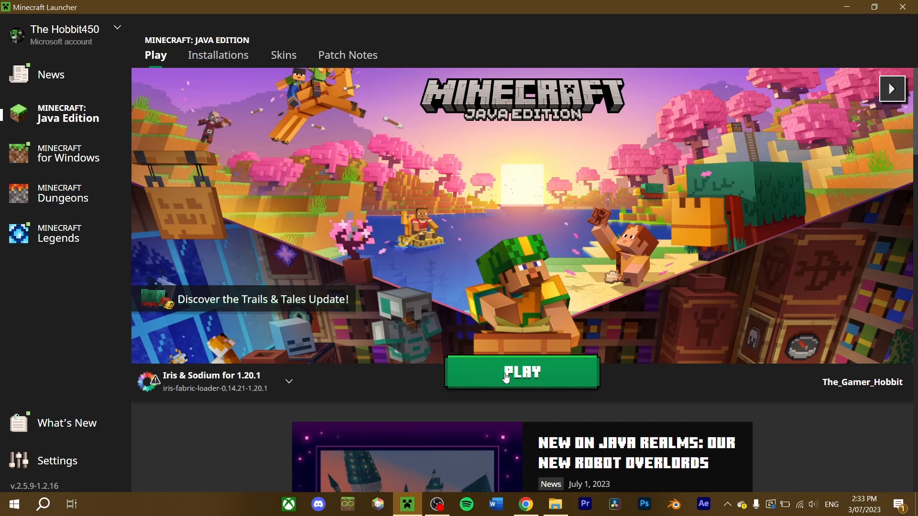
left_click(522, 372)
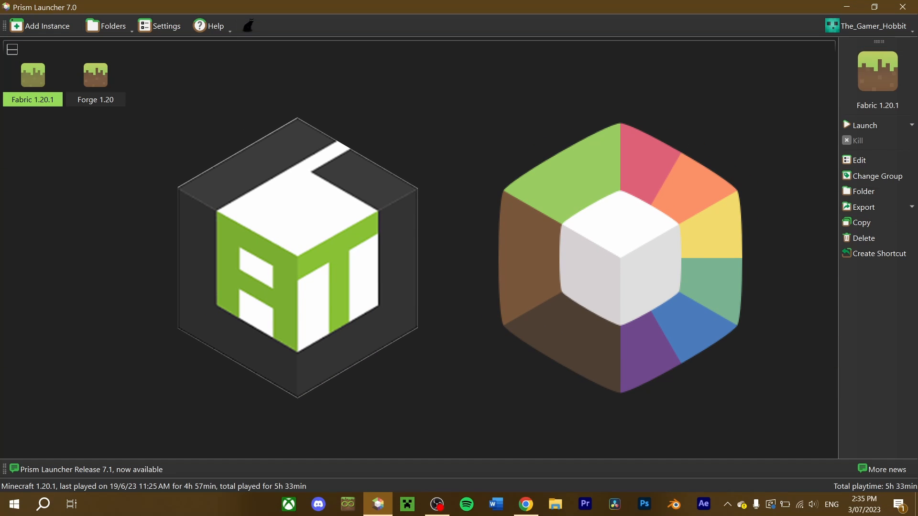
mouse_move(493, 271)
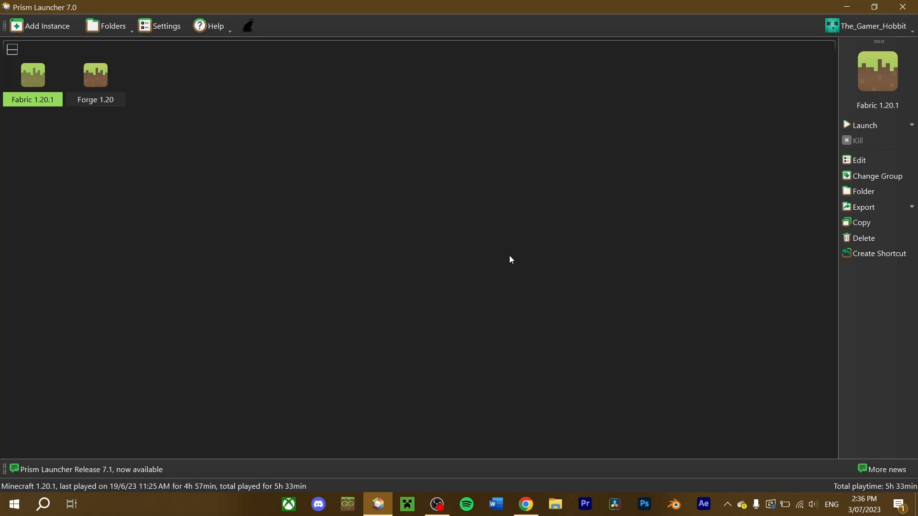
Show the Fabric 1.20.1 instance's mods list containing only Fabric API.
left_click(859, 161)
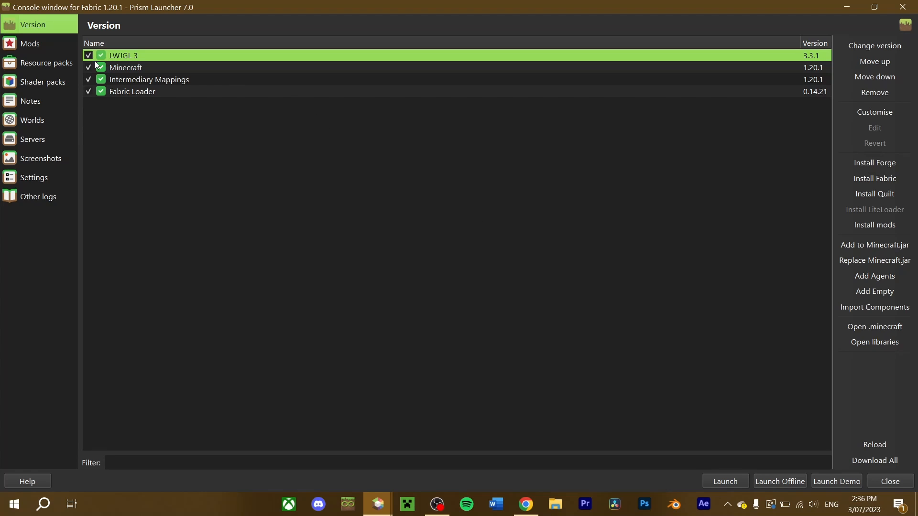
left_click(25, 44)
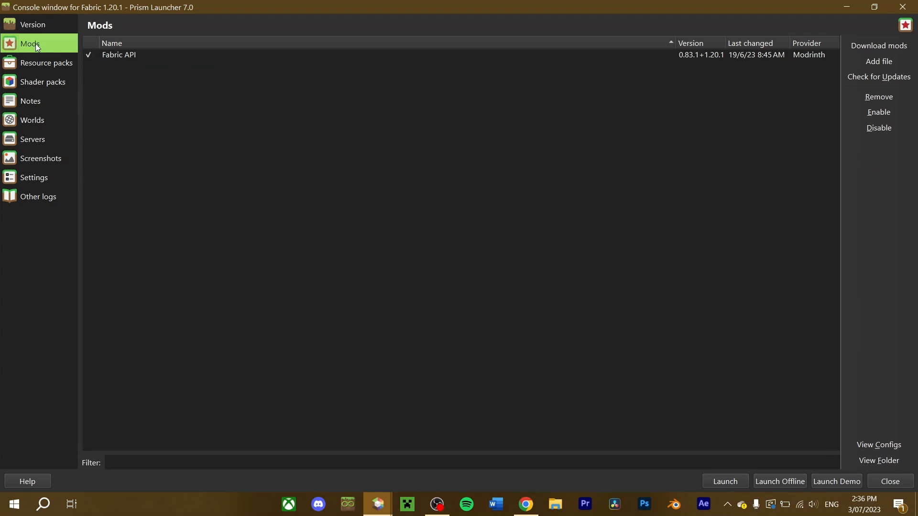
mouse_move(360, 173)
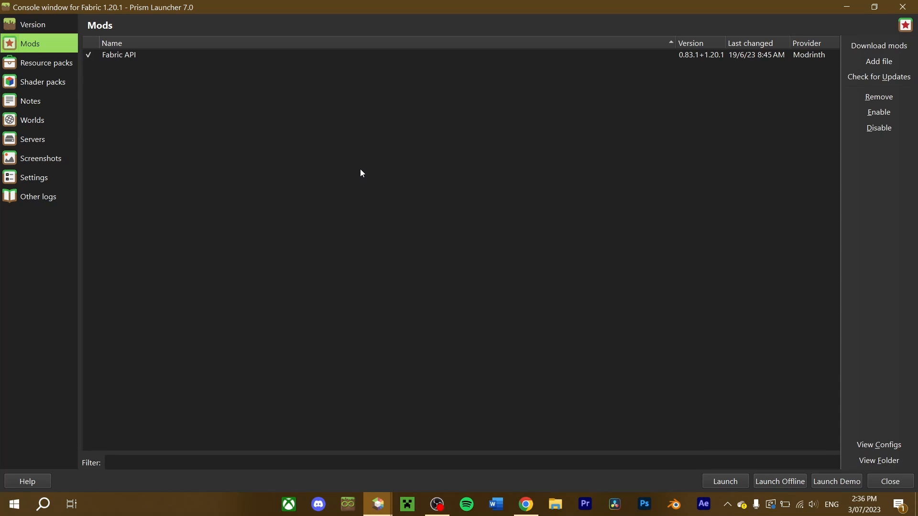
mouse_move(536, 174)
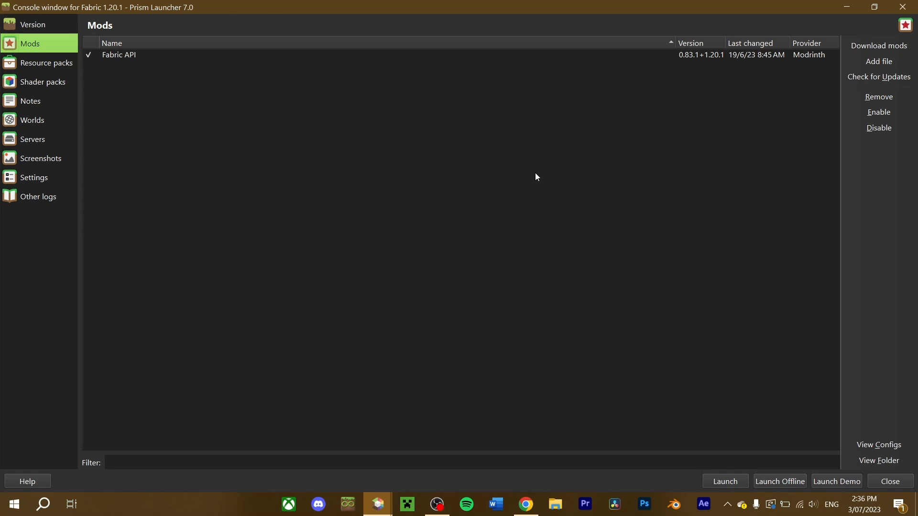
mouse_move(540, 182)
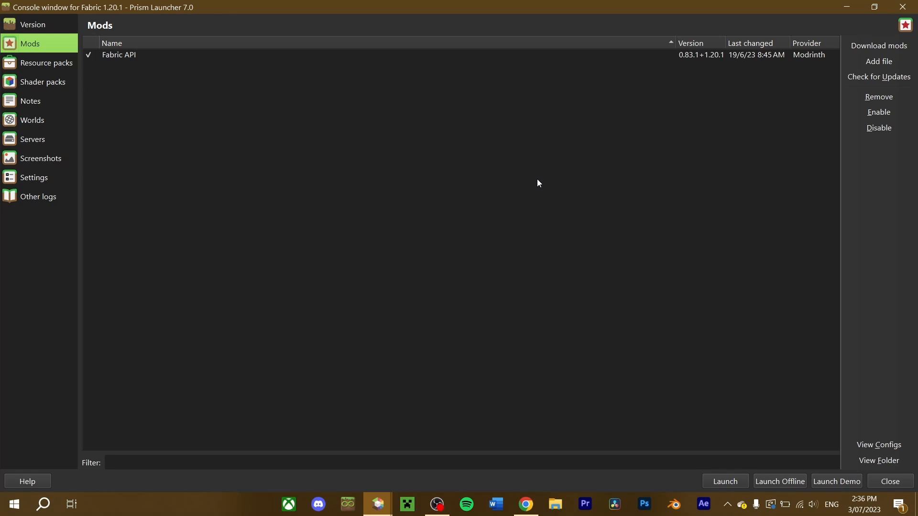
mouse_move(531, 196)
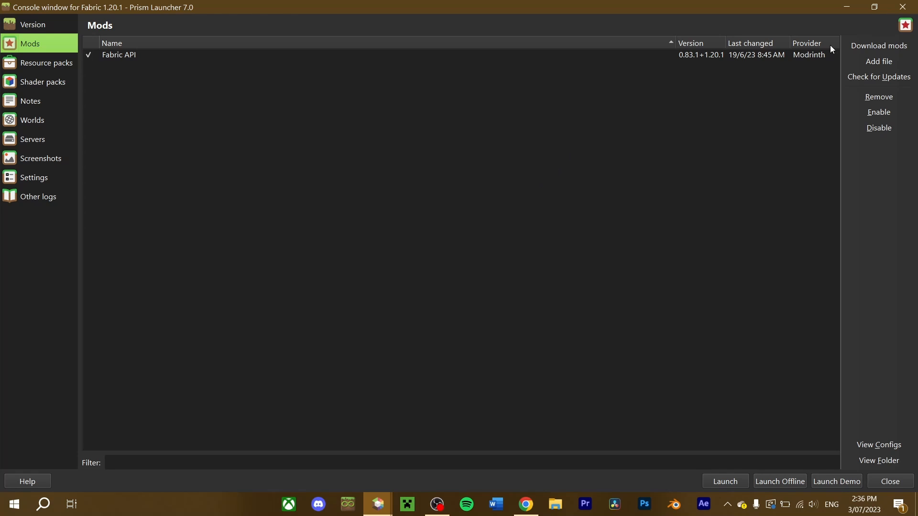
Download Sodium and Iris Shaders from Modrinth into the Fabric 1.20.1 instance.
left_click(878, 46)
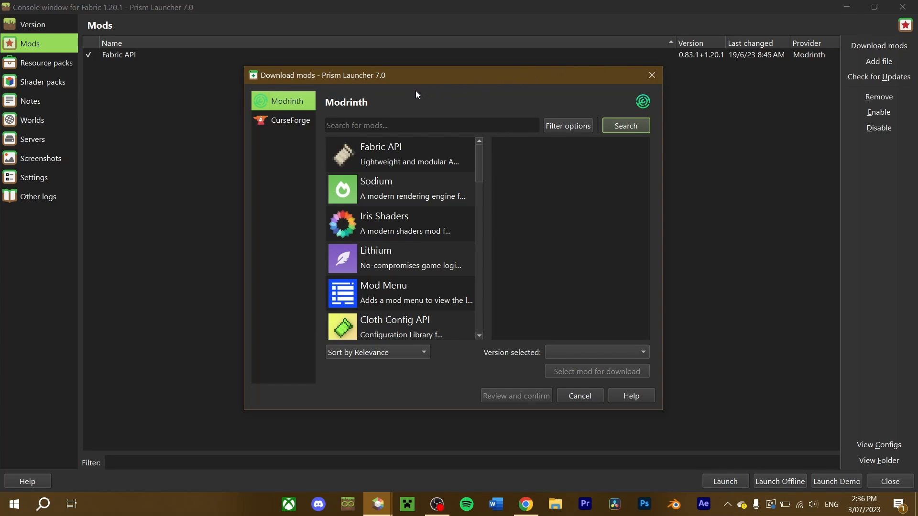
mouse_move(406, 225)
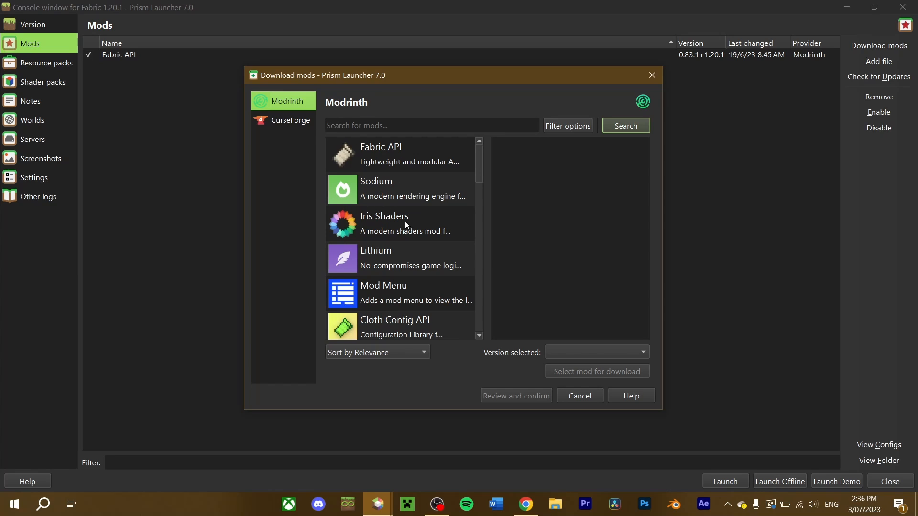
mouse_move(411, 211)
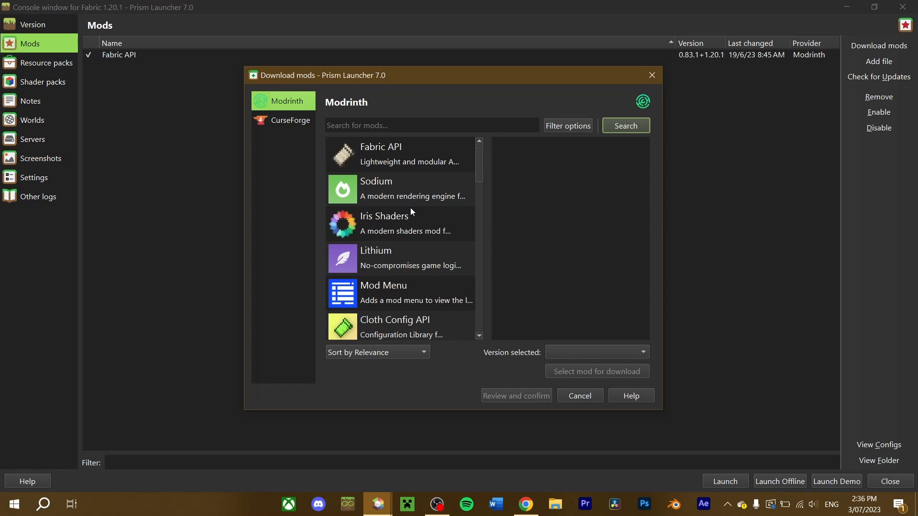
mouse_move(300, 125)
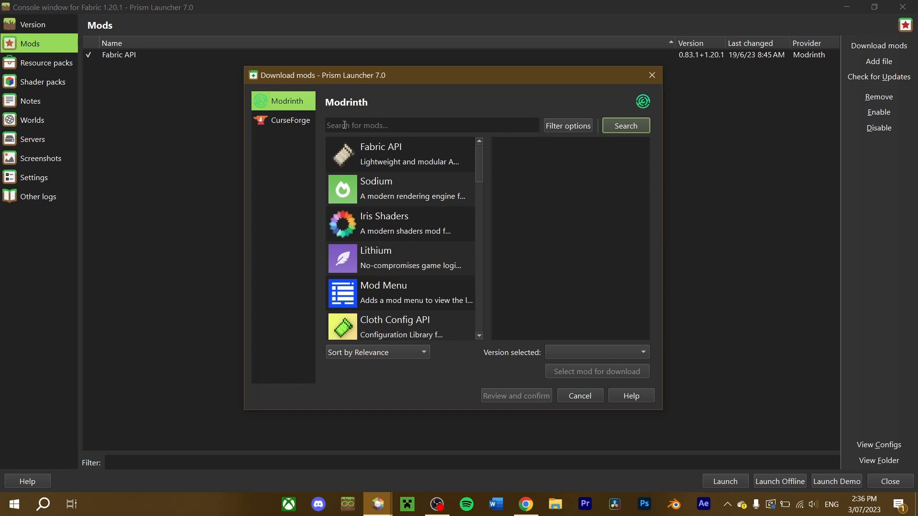
left_click(386, 190)
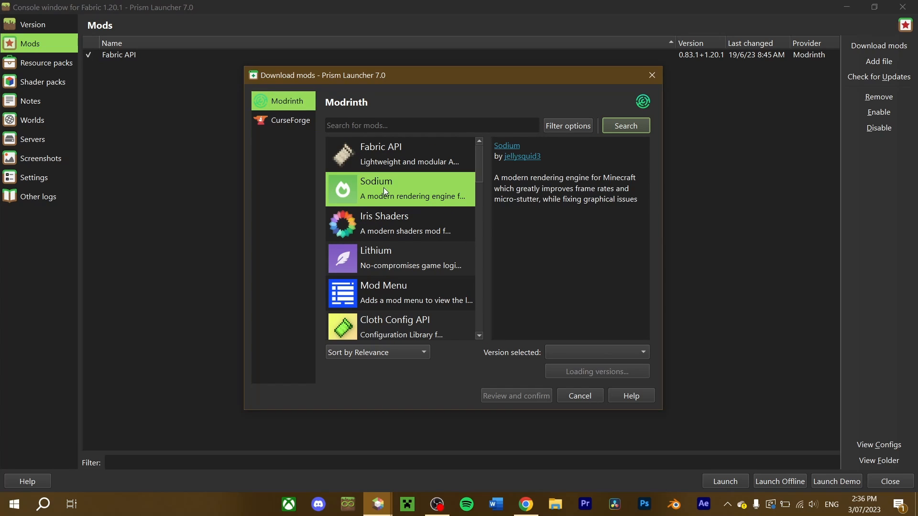
left_click(387, 189)
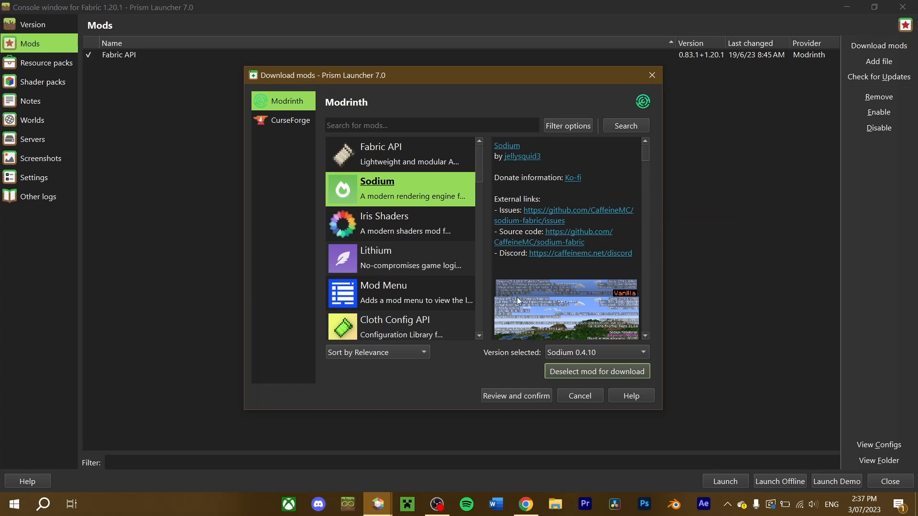
left_click(399, 224)
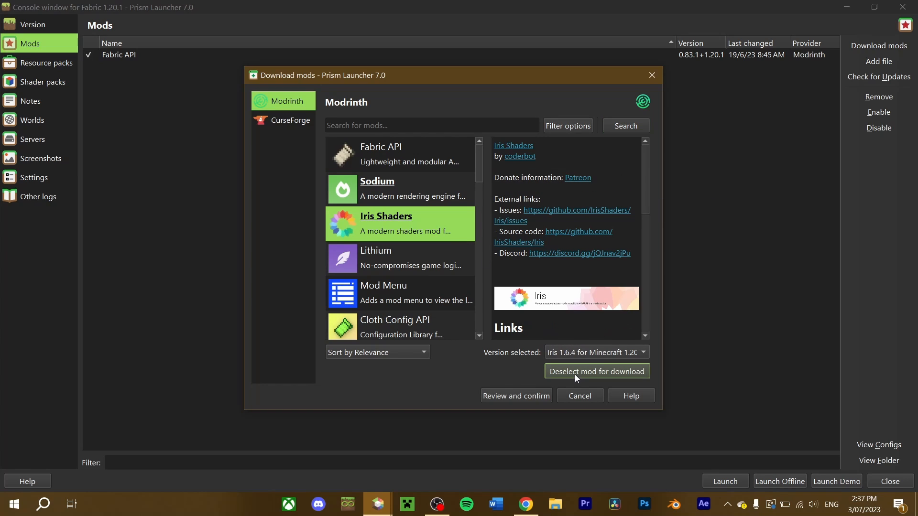
left_click(517, 395)
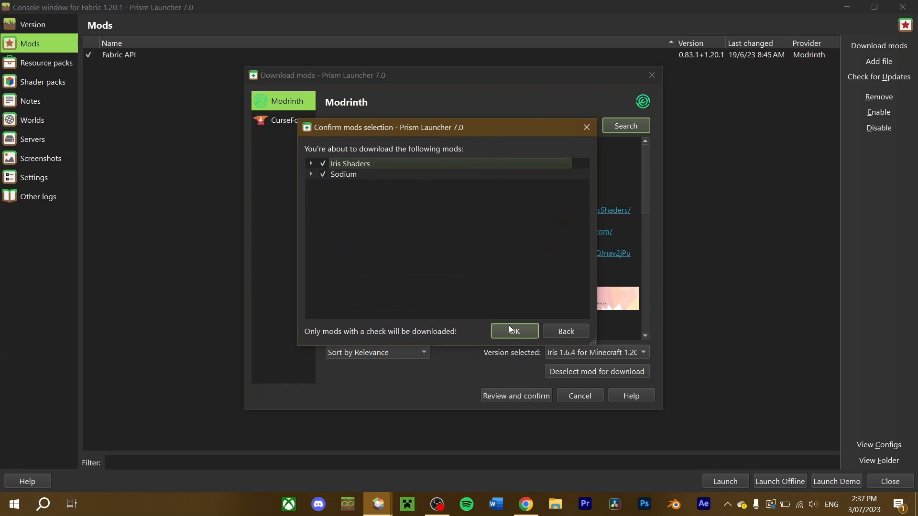
left_click(515, 331)
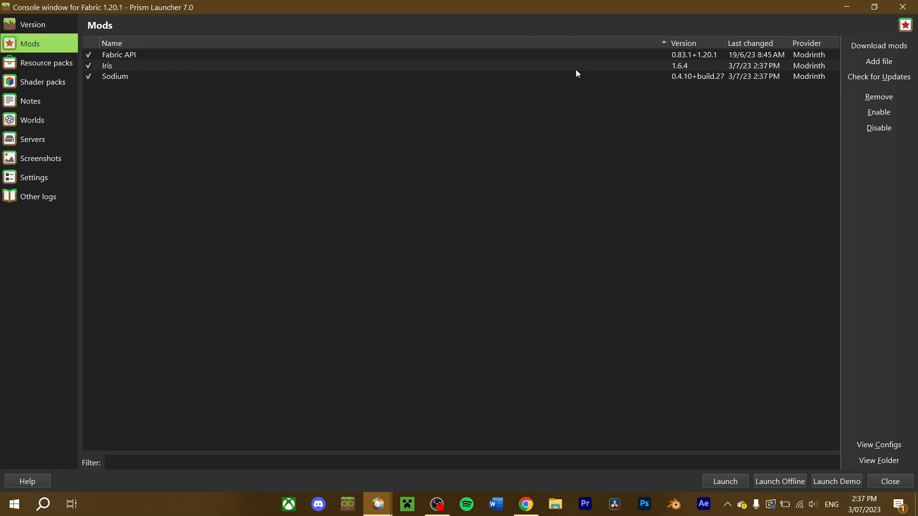
mouse_move(272, 69)
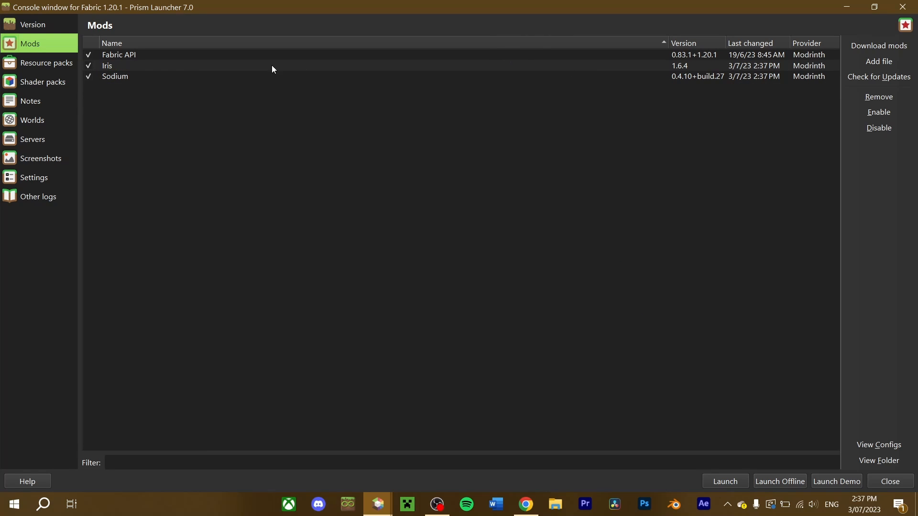
Check the Quilt Loader component, then list the Quilt instance's mods: Iris, Quilted Fabric API, Sodium.
left_click(34, 25)
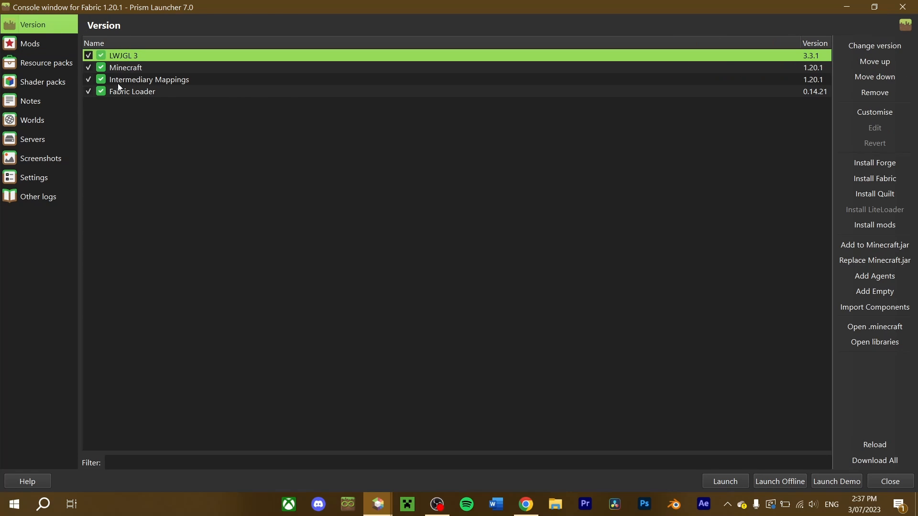
left_click(132, 92)
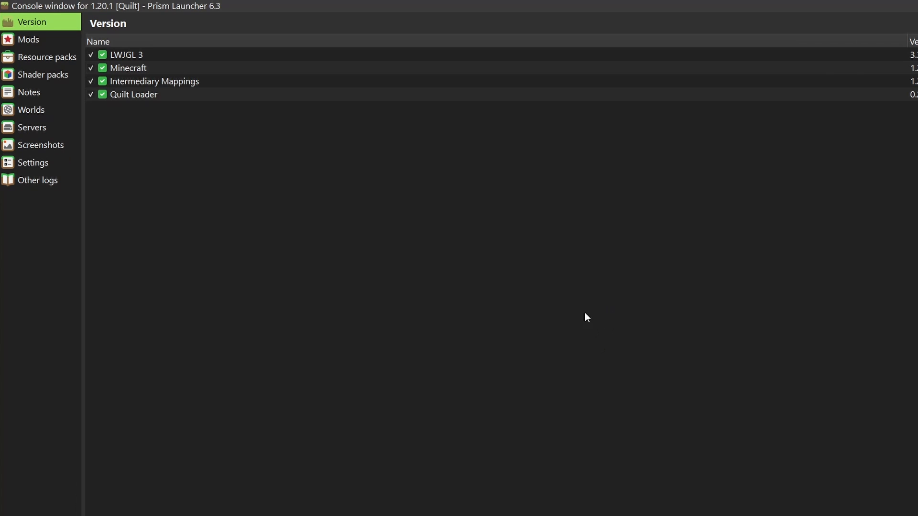
left_click(133, 93)
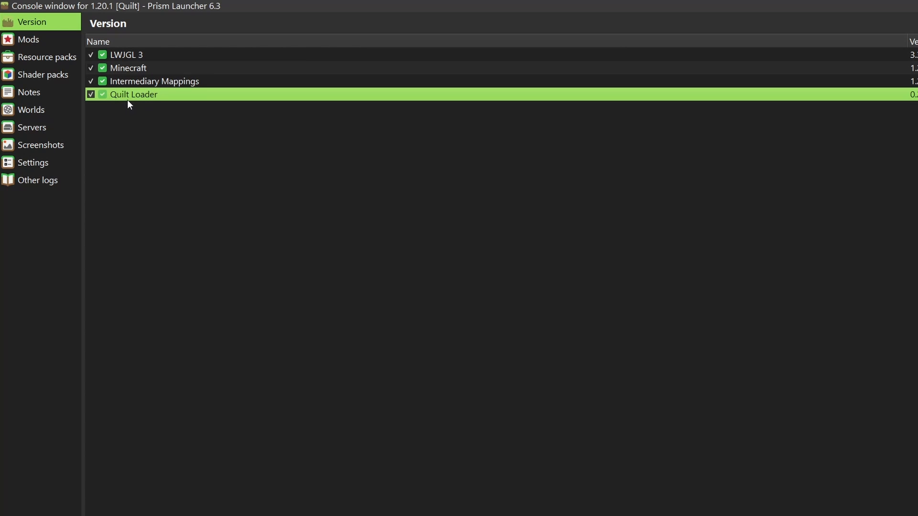
left_click(26, 40)
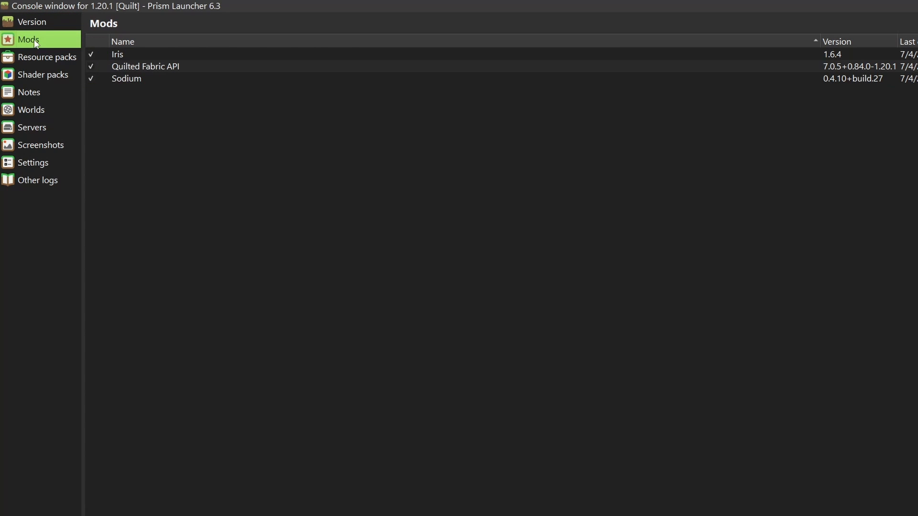
left_click(145, 66)
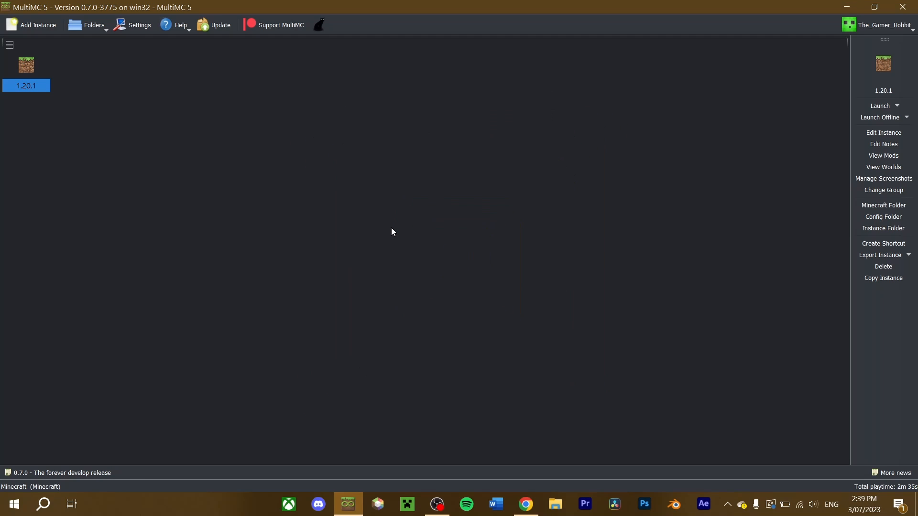
mouse_move(424, 201)
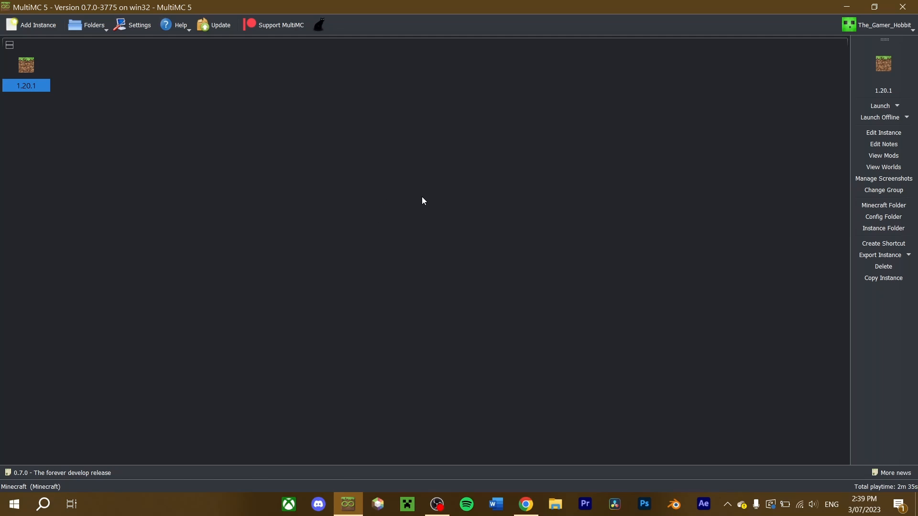
mouse_move(825, 140)
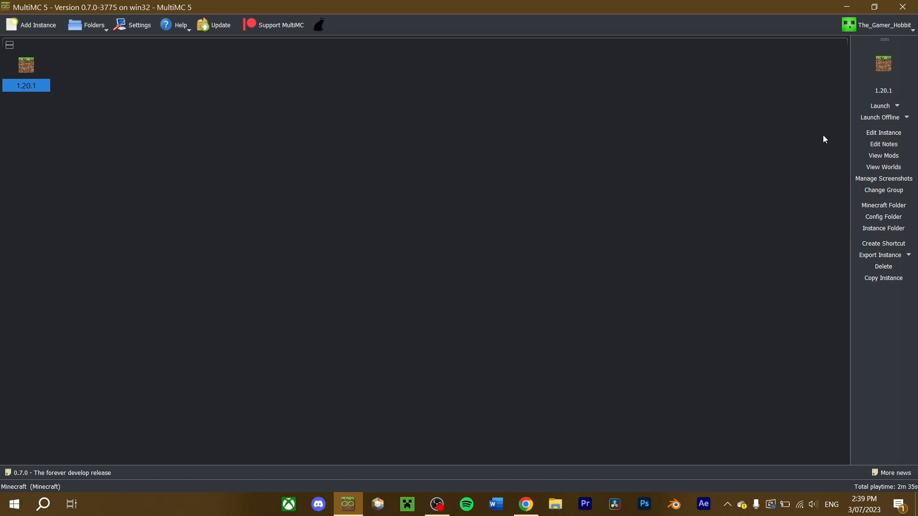
mouse_move(884, 154)
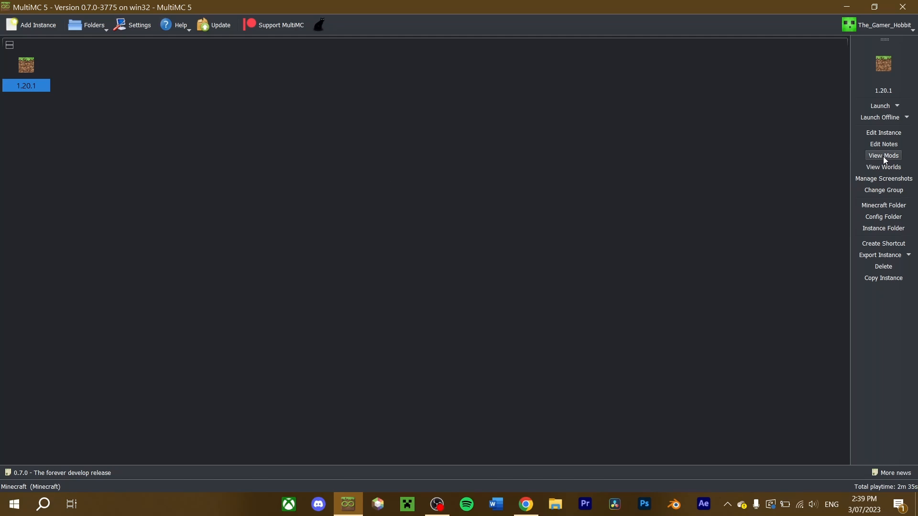
View the 1.20.1 instance's loader mods: Fabric API, Iris-Installer-3.0.1 and Sodium.
left_click(883, 154)
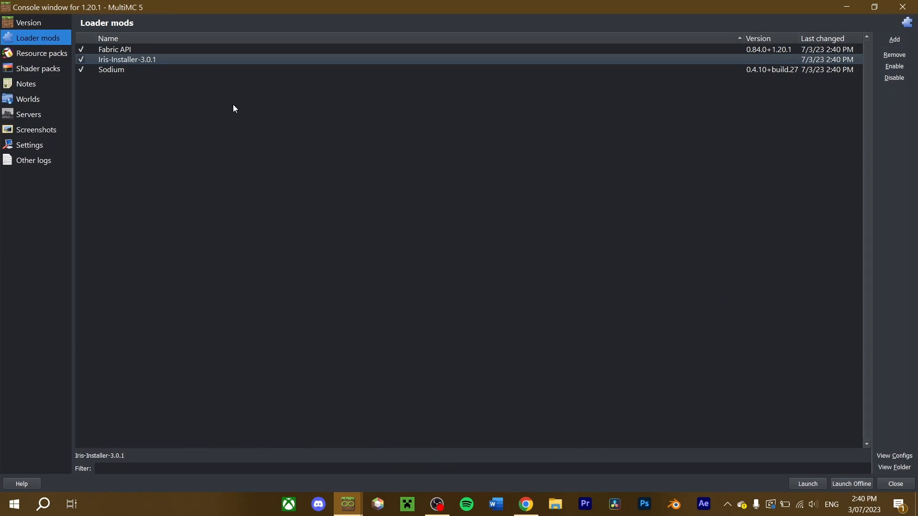
mouse_move(230, 113)
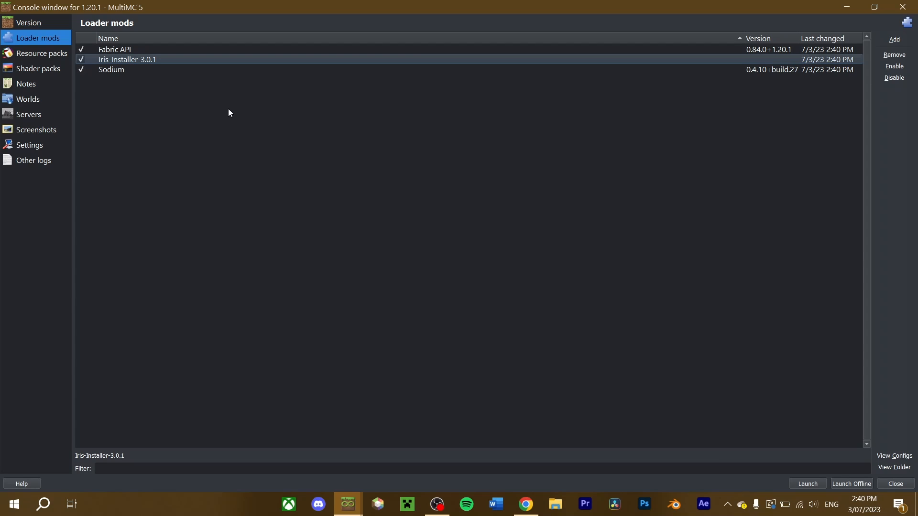
mouse_move(38, 23)
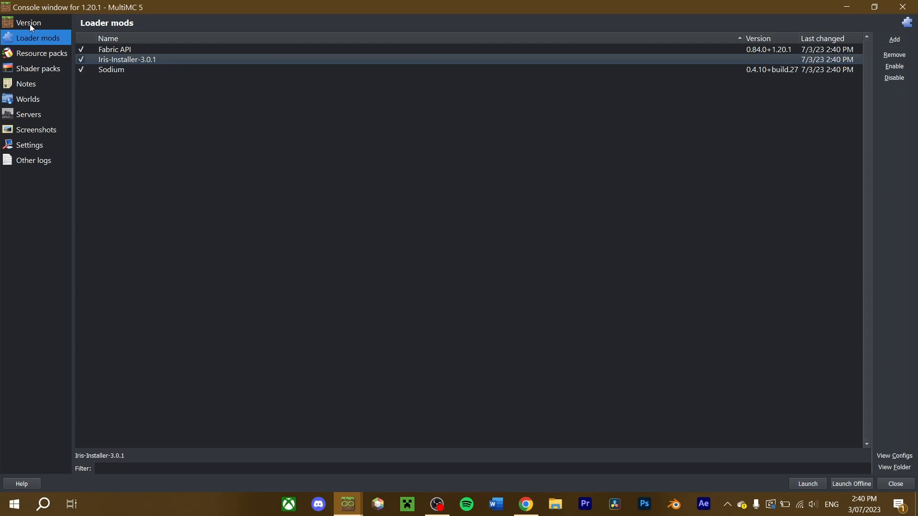
Check the version components, then list the Quilt 1.20.1 loader mods: Iris, Quilted Fabric API, Sodium.
left_click(30, 22)
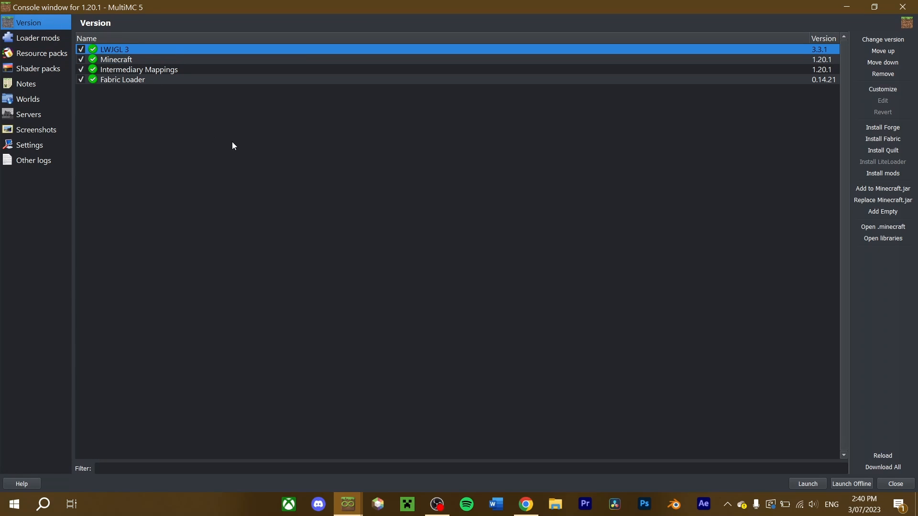
left_click(882, 150)
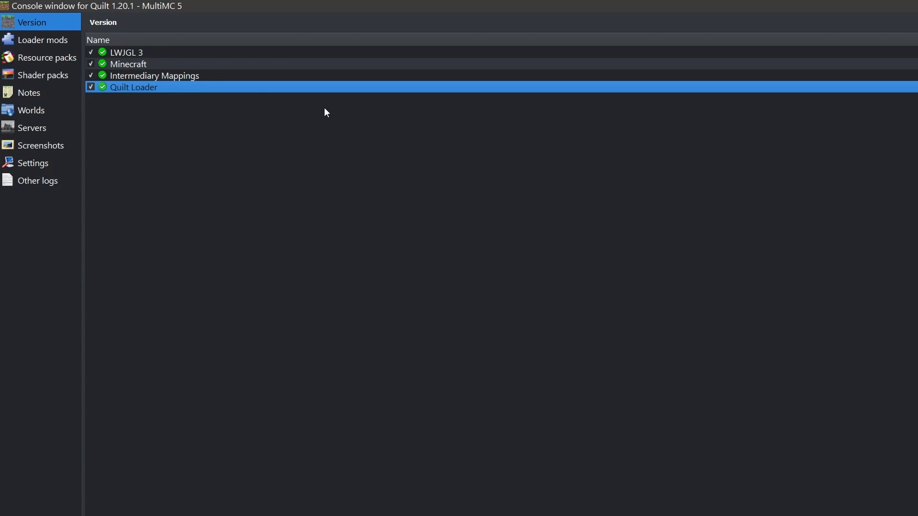
mouse_move(148, 96)
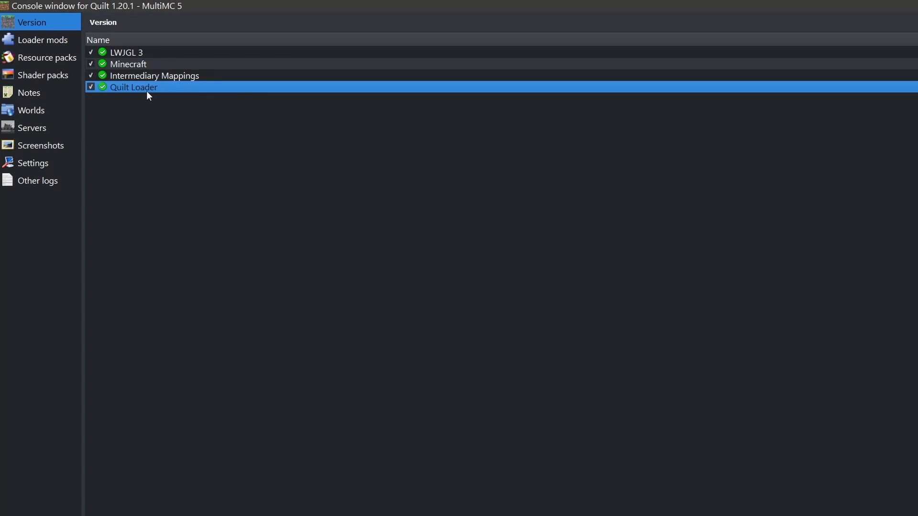
left_click(37, 38)
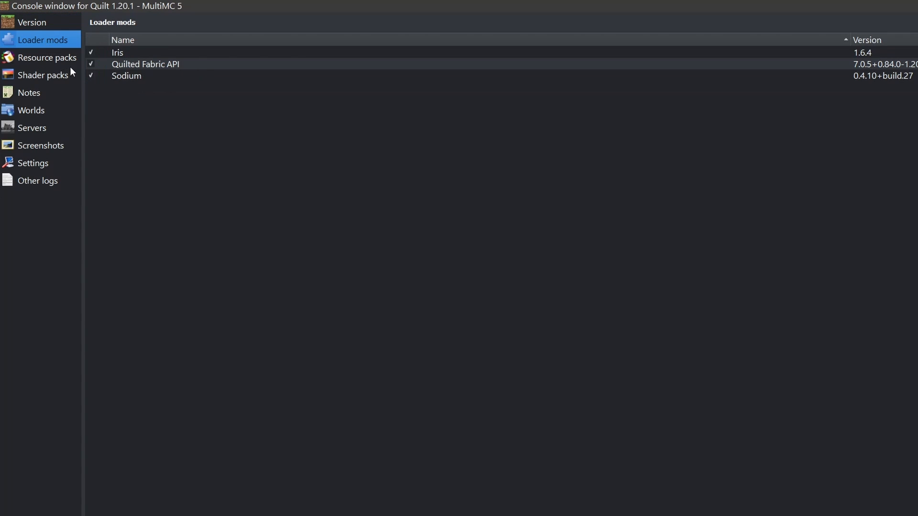
left_click(145, 63)
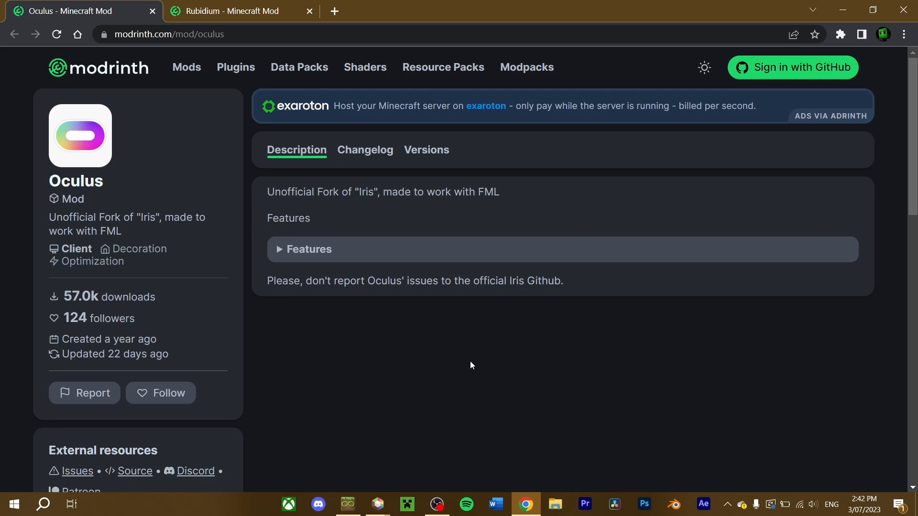
Switch to the Rubidium mod page on Modrinth, the Sodium fork for Forge.
left_click(239, 10)
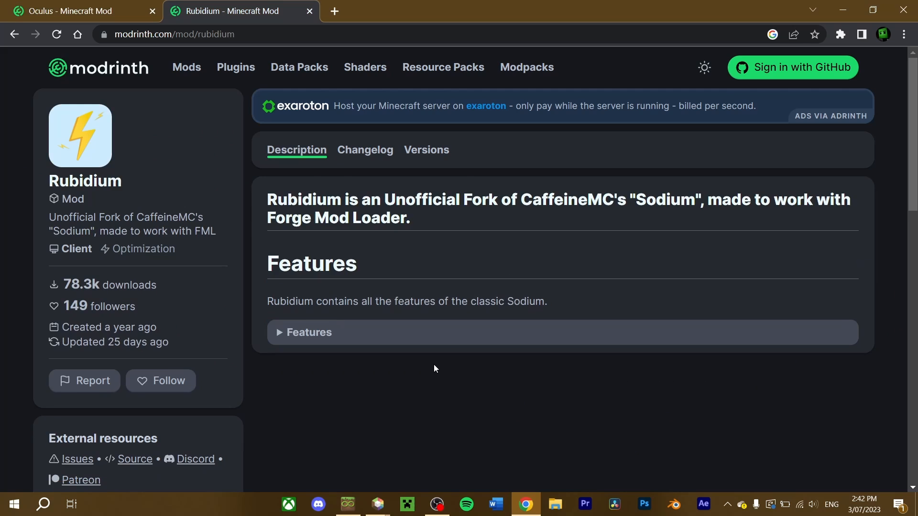
mouse_move(470, 373)
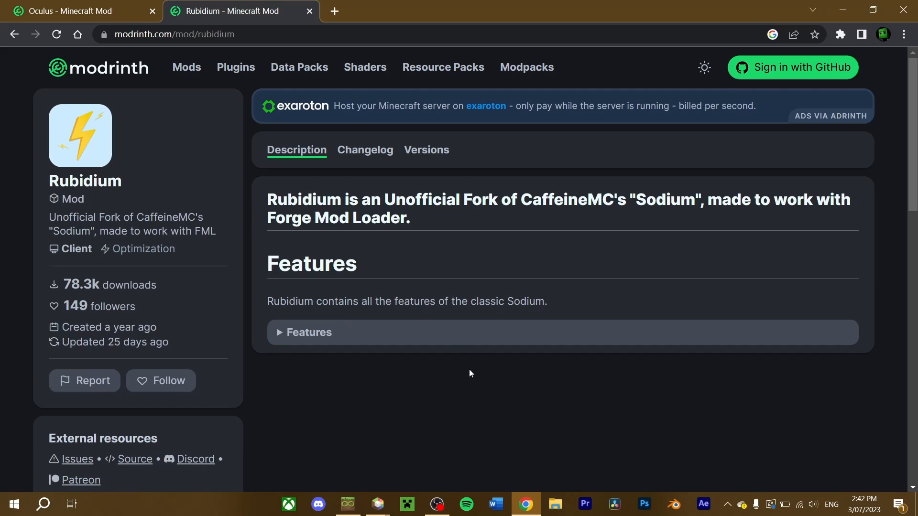
mouse_move(478, 373)
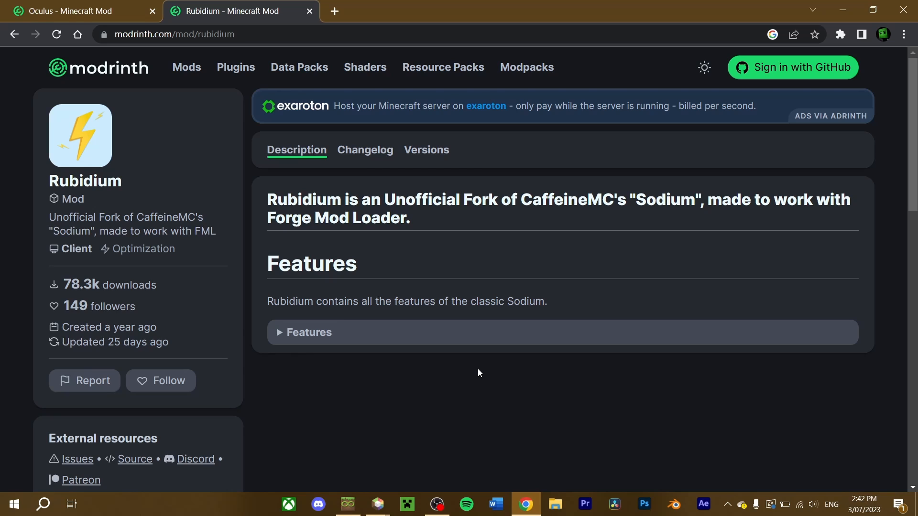
mouse_move(434, 387)
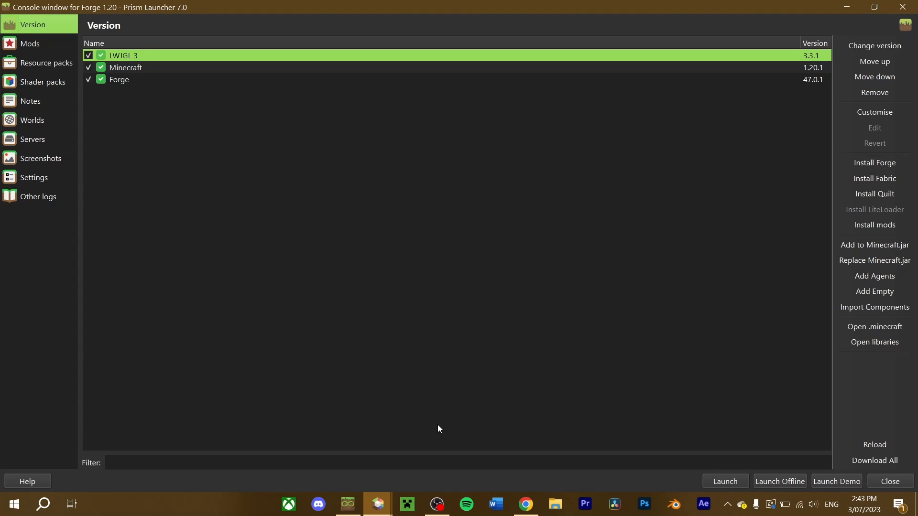
mouse_move(199, 141)
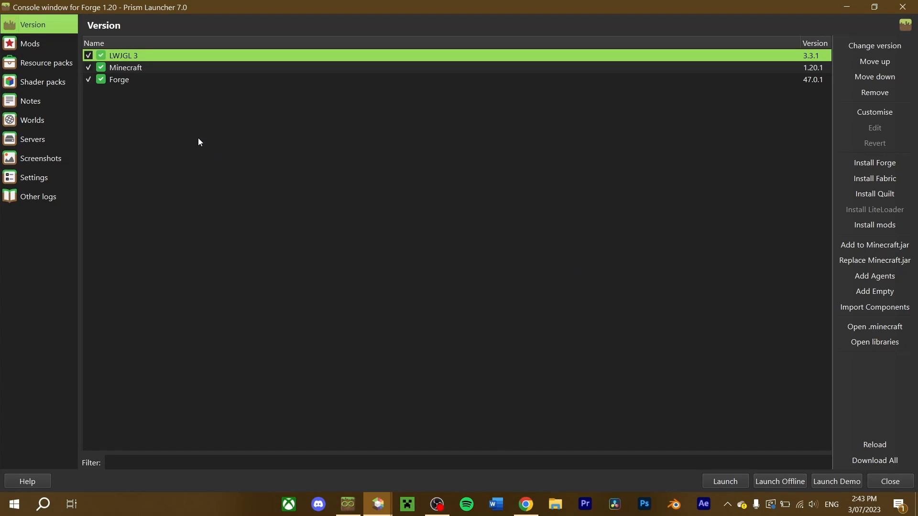
Search Modrinth for Oculus and Rubidium and download them into the Forge 1.20 instance.
left_click(27, 44)
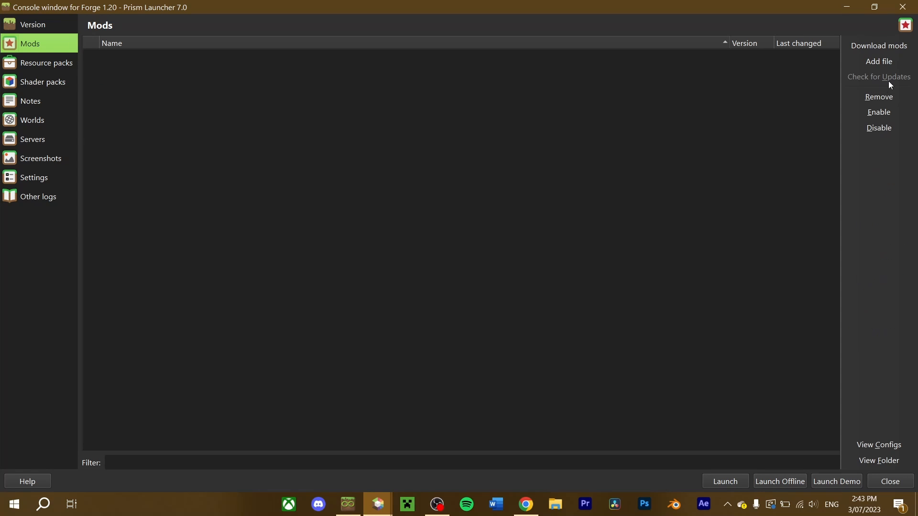
left_click(879, 46)
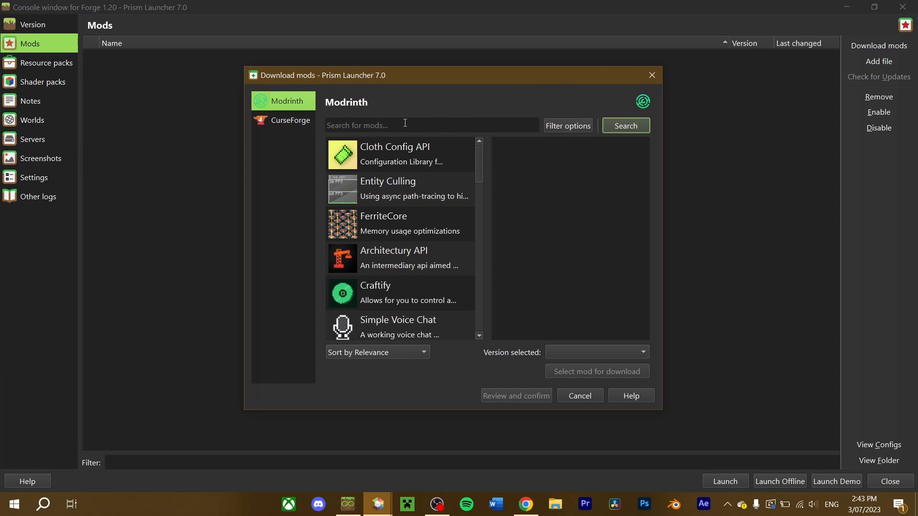
type("occu")
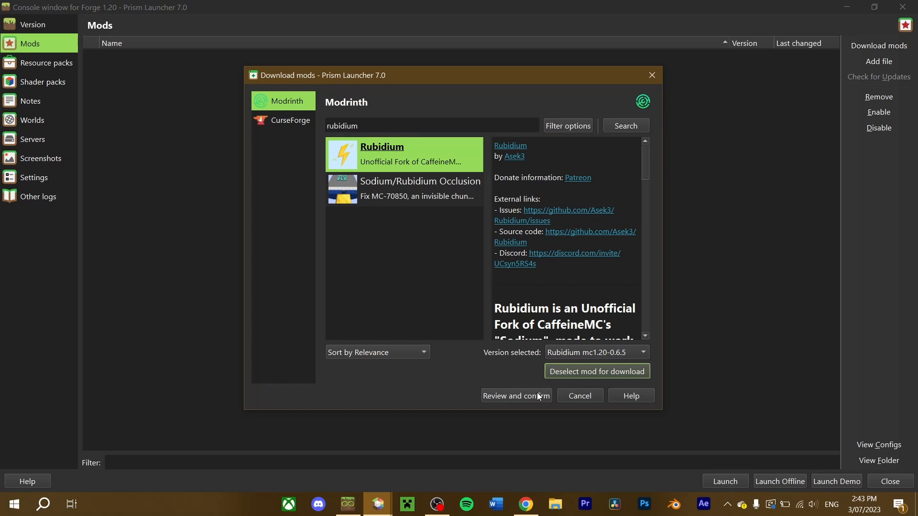
left_click(516, 396)
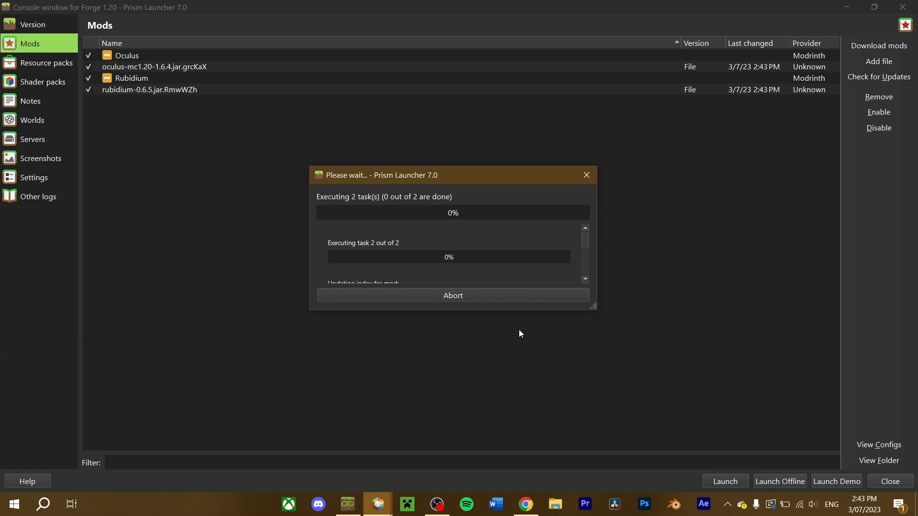
Return to the Forge instance's version components and launch it.
left_click(32, 25)
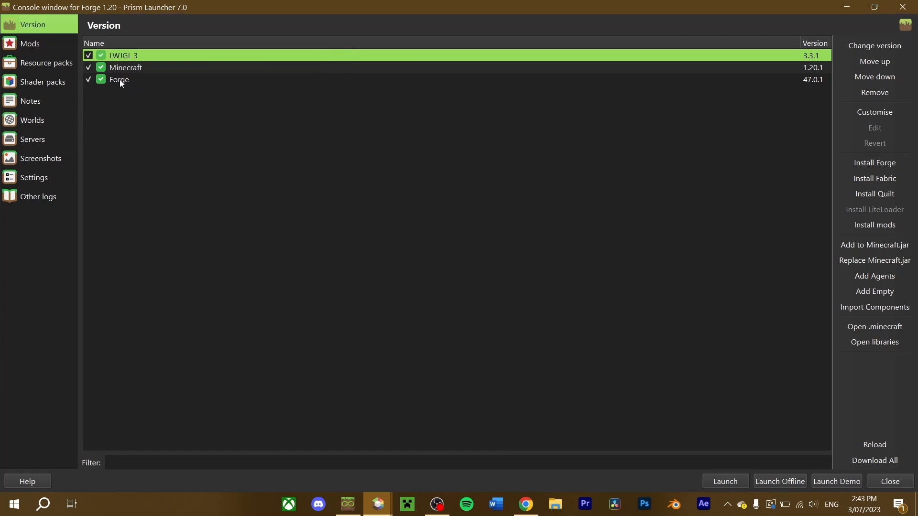
left_click(119, 79)
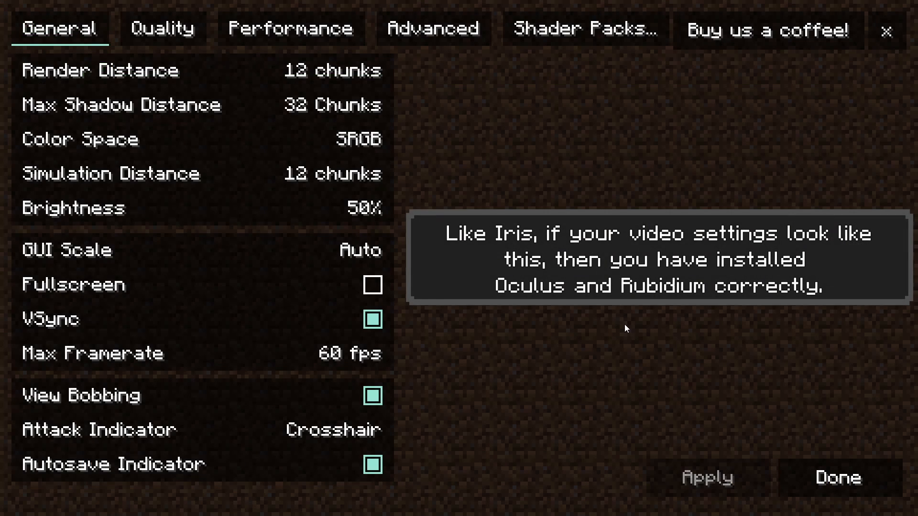
left_click(837, 478)
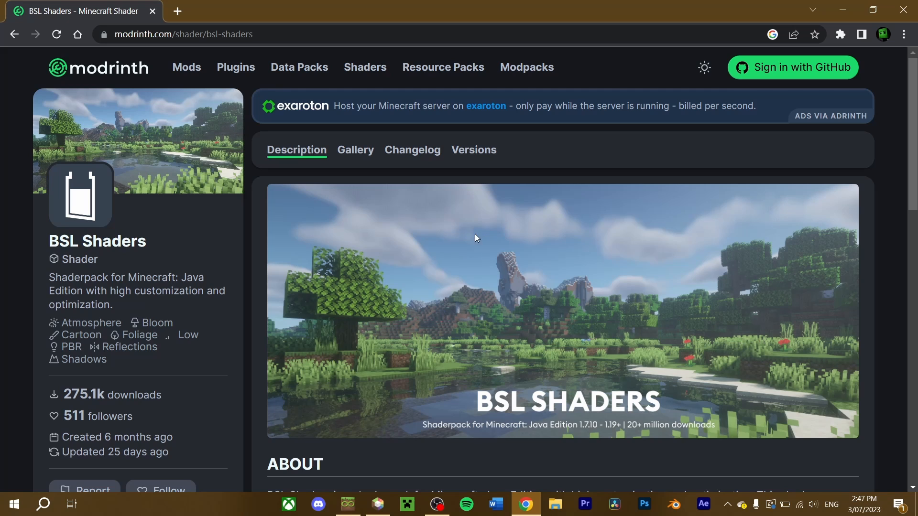
mouse_move(199, 247)
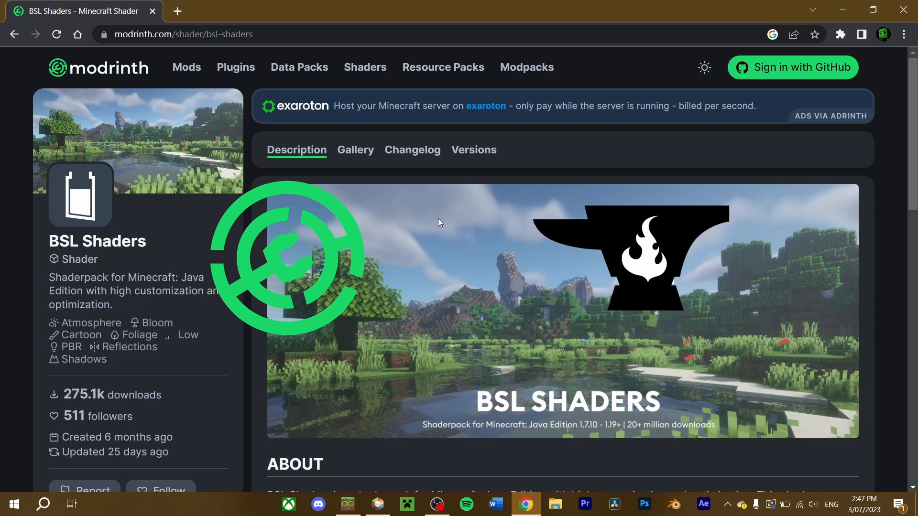
mouse_move(614, 289)
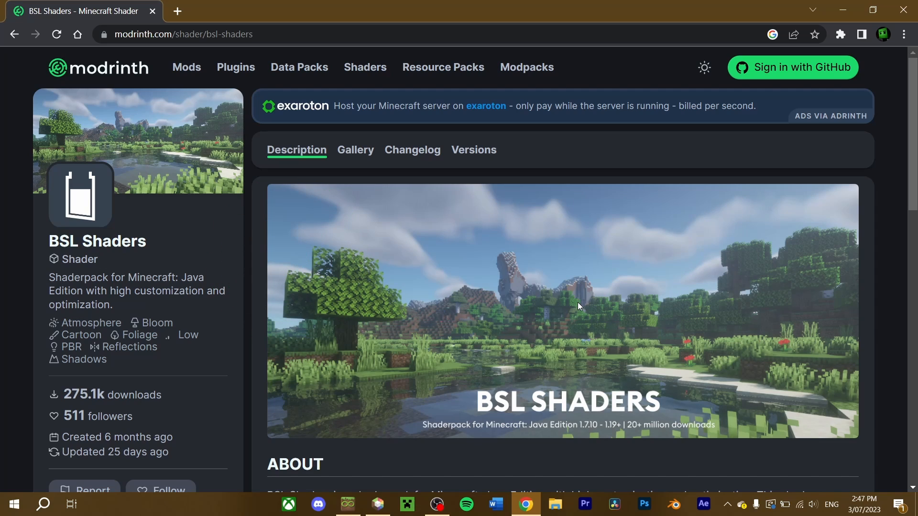
mouse_move(563, 321)
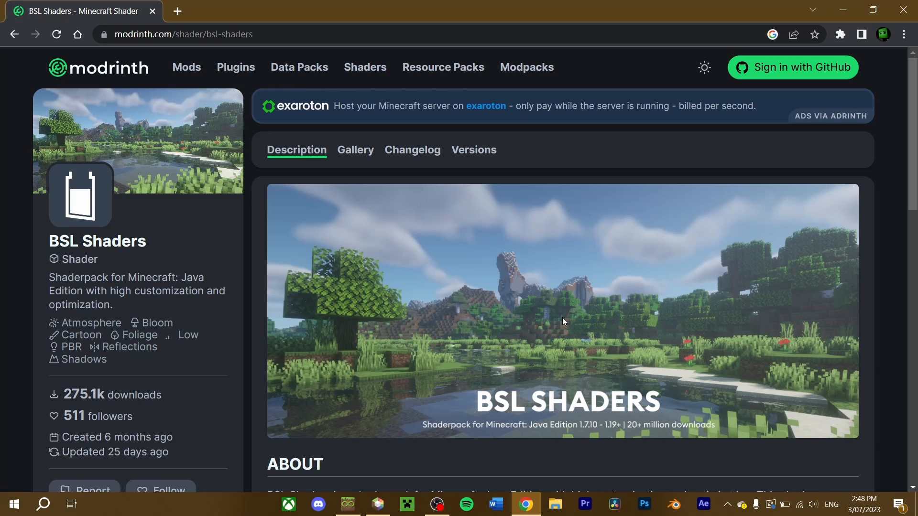
mouse_move(490, 343)
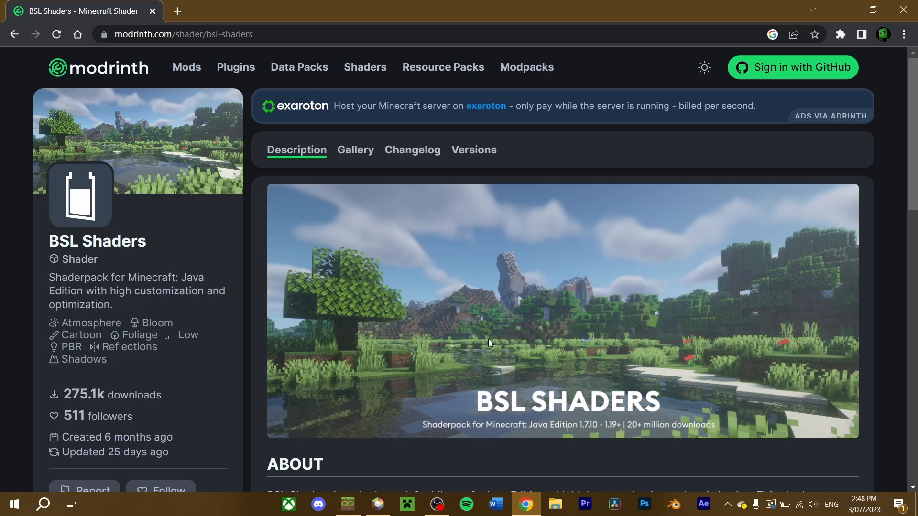
mouse_move(482, 338)
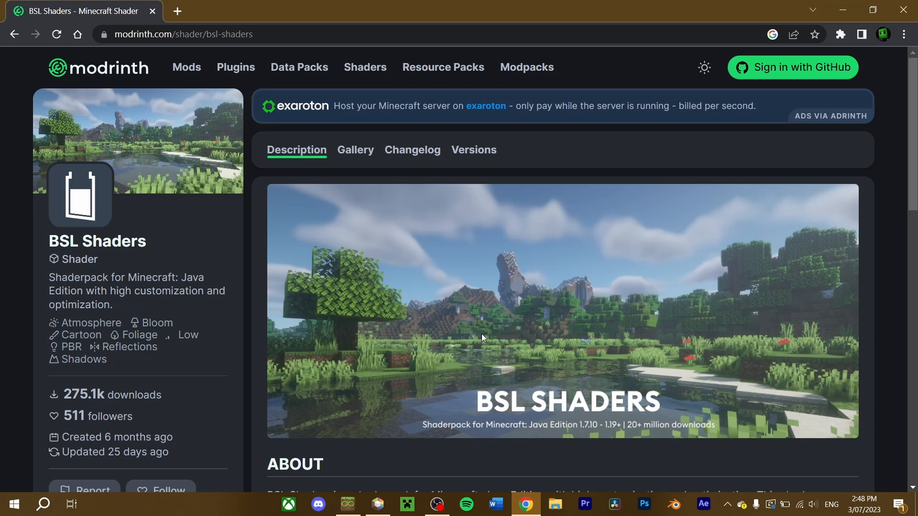
mouse_move(490, 333)
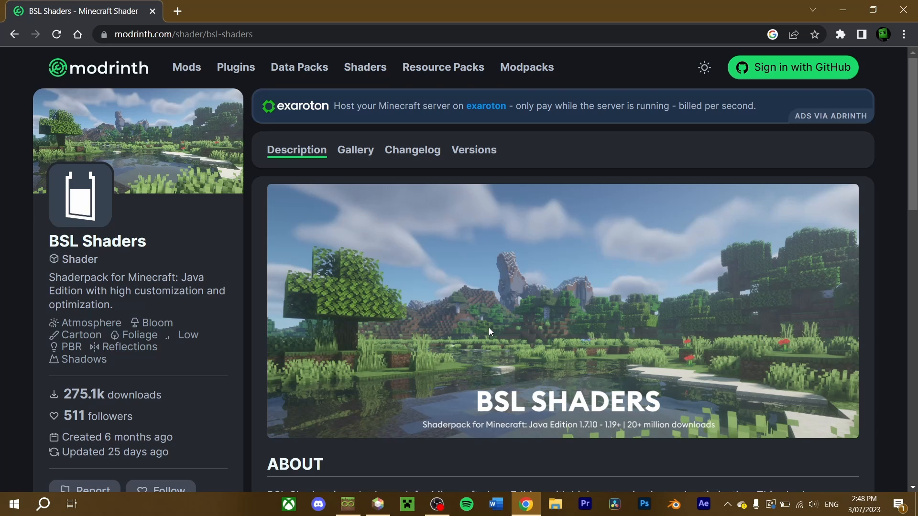
From the Modrinth Versions list, download the BSL v8.2.04 shaderpack zip to the desktop.
scroll("down", 3)
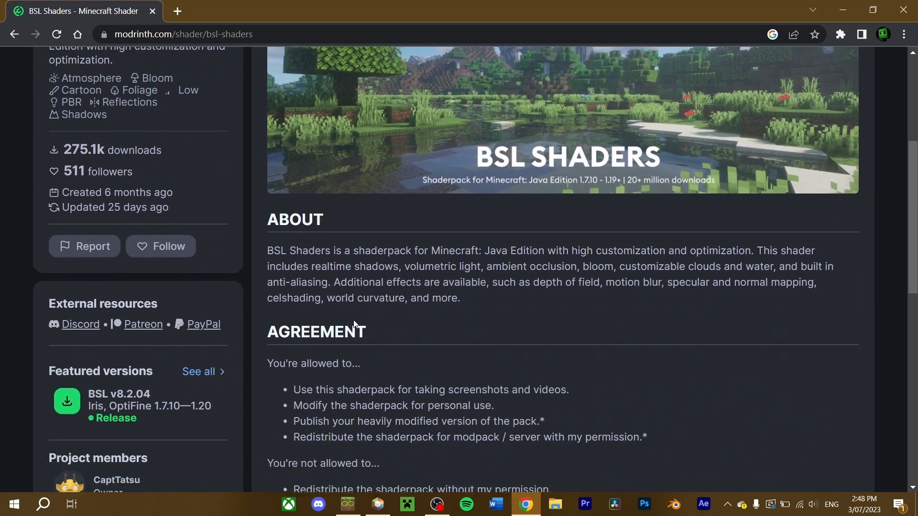
scroll("down", 3)
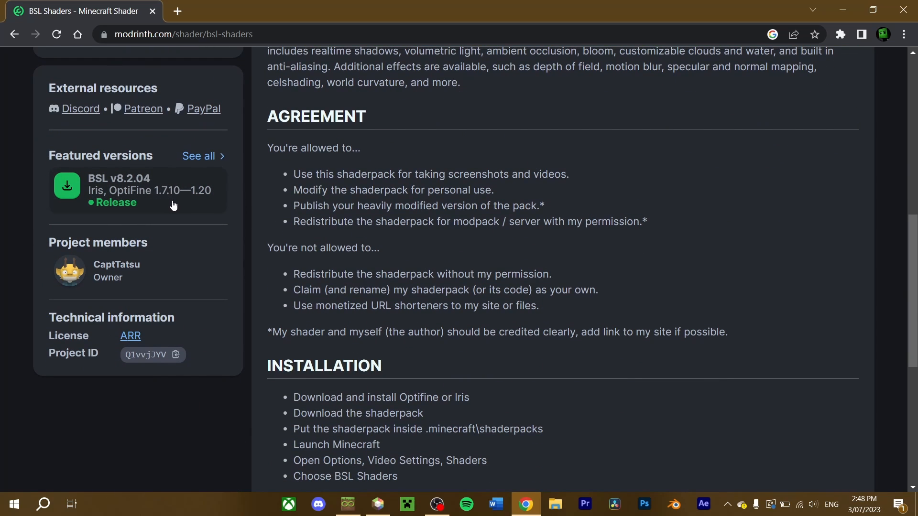
scroll("up", 3)
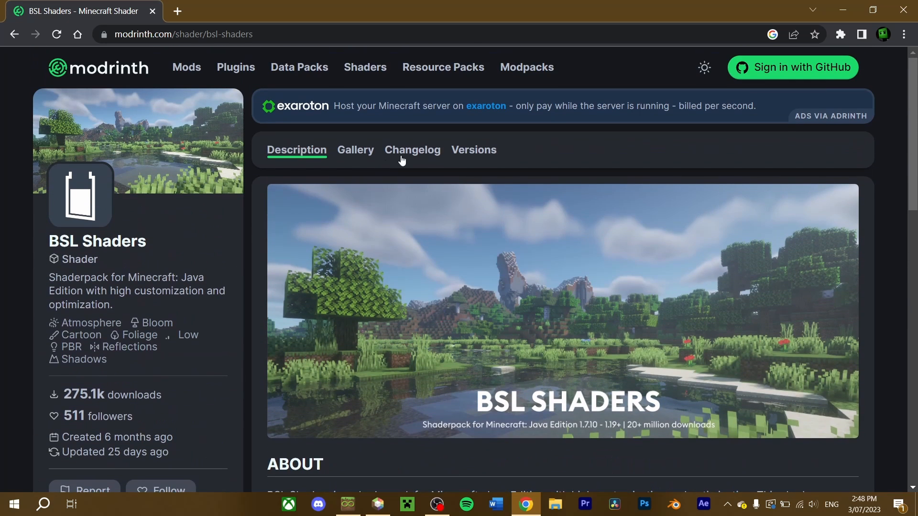
left_click(474, 149)
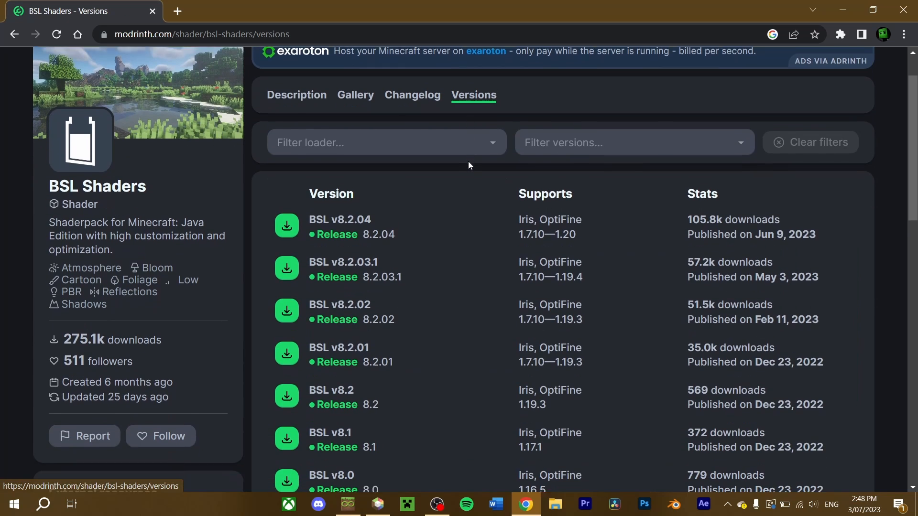
scroll("down", 3)
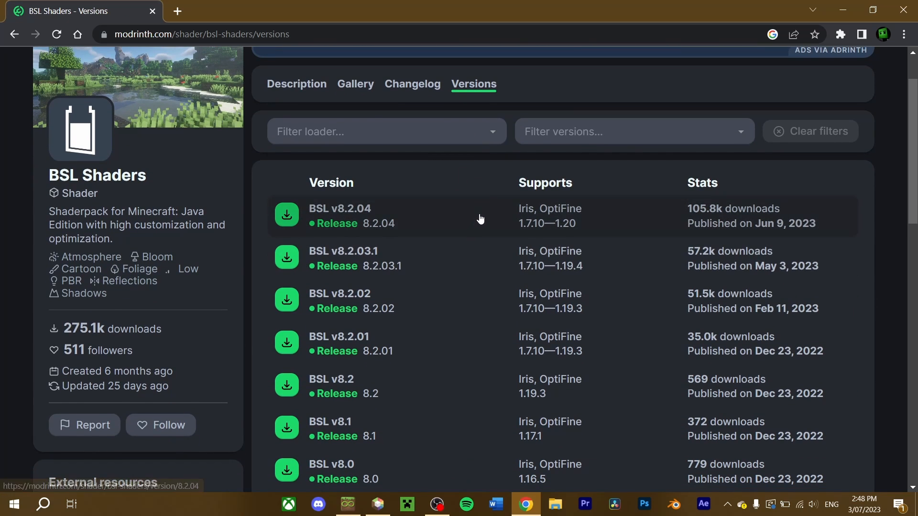
left_click(339, 216)
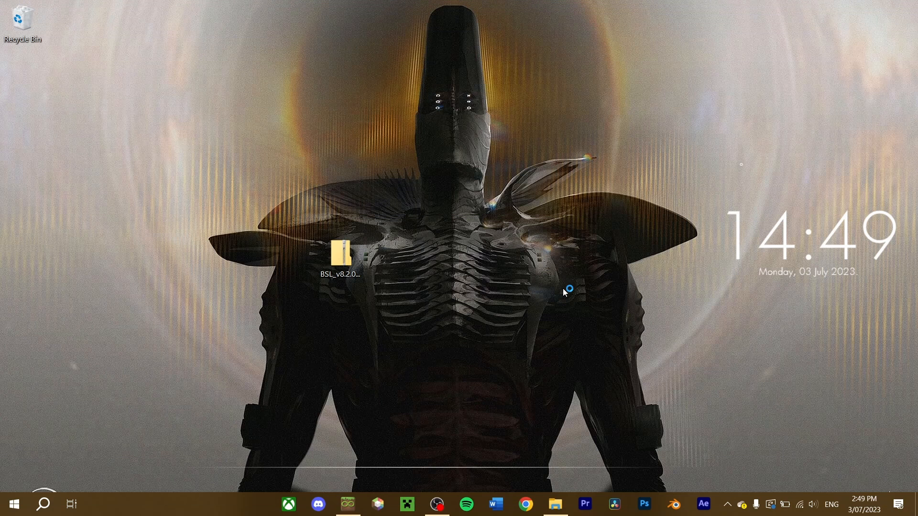
Launch the Iris & Sodium 1.20.1 profile and reach the Shader Packs screen and its folder.
left_click(408, 504)
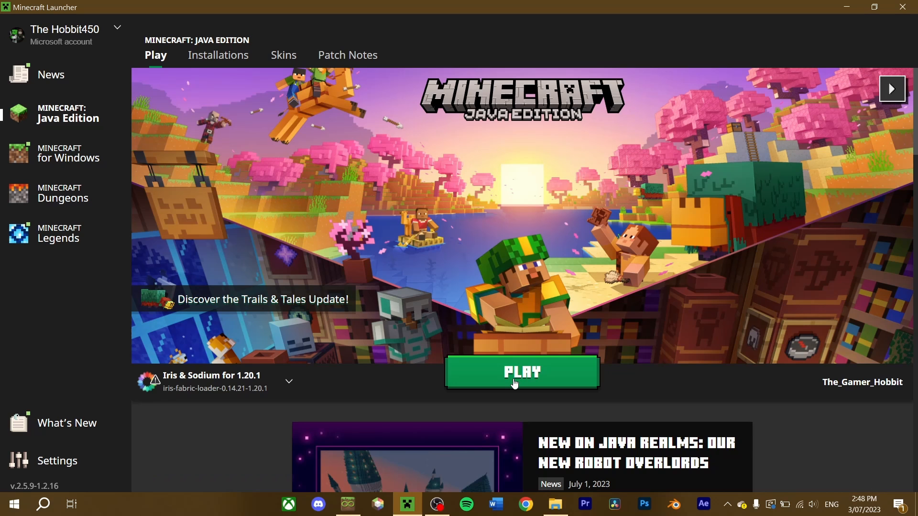
left_click(522, 372)
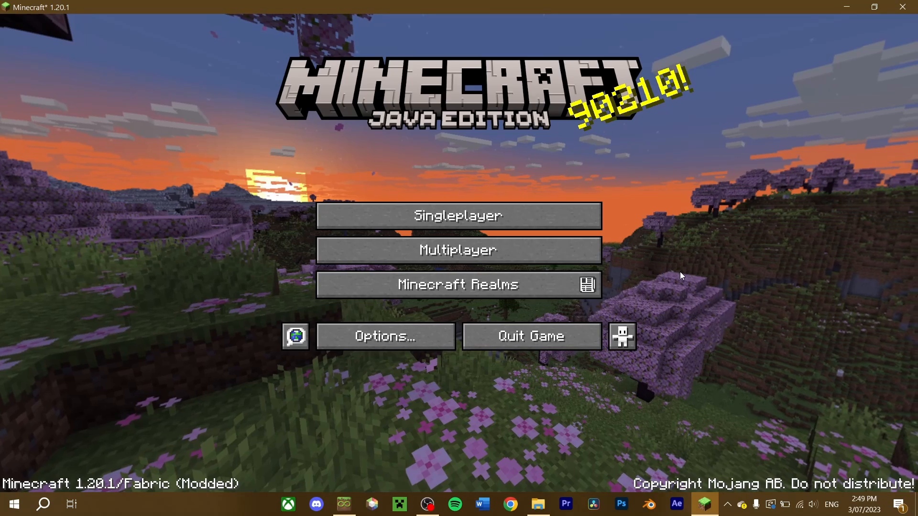
left_click(386, 337)
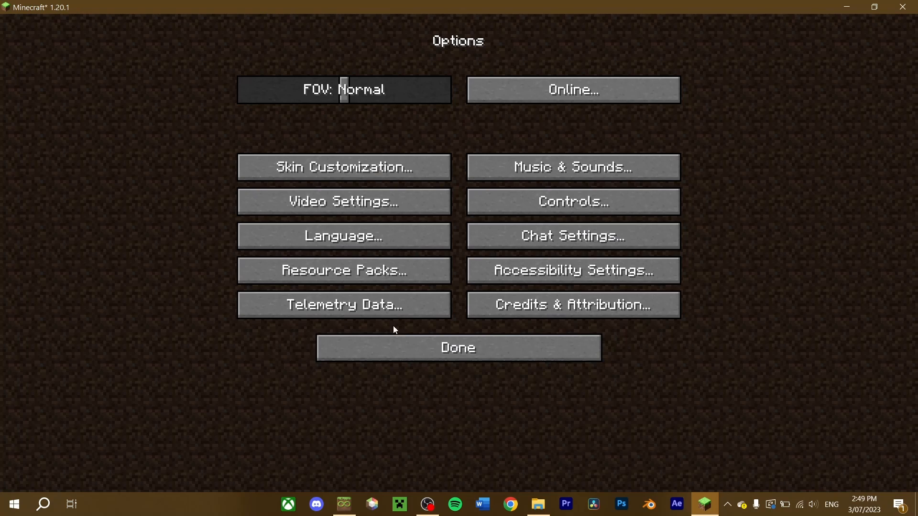
left_click(344, 200)
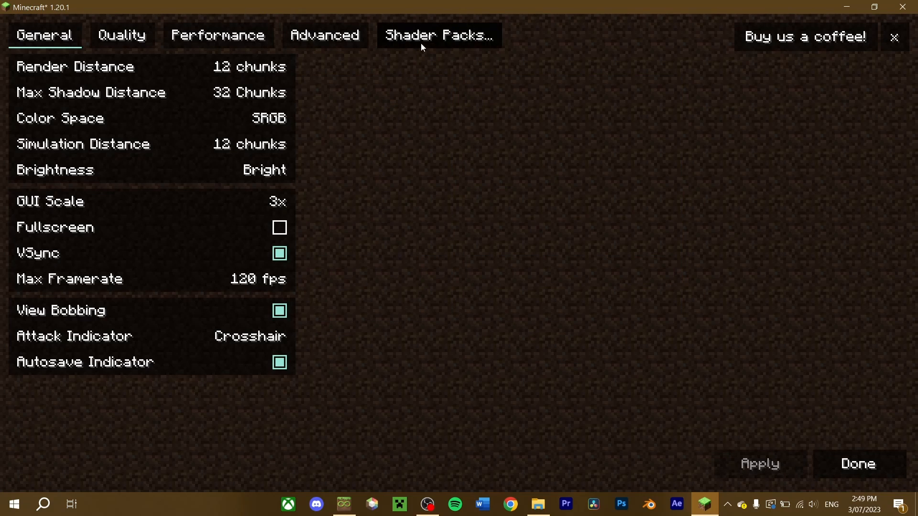
left_click(437, 34)
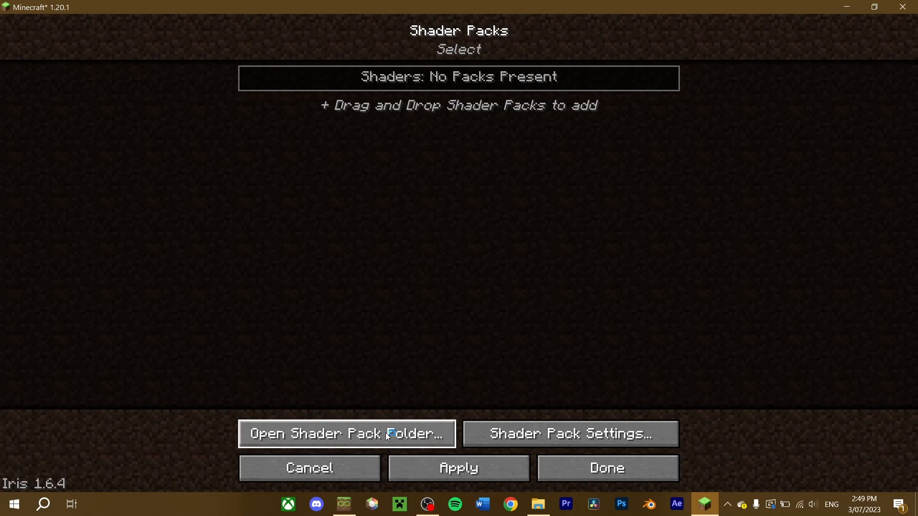
left_click(347, 434)
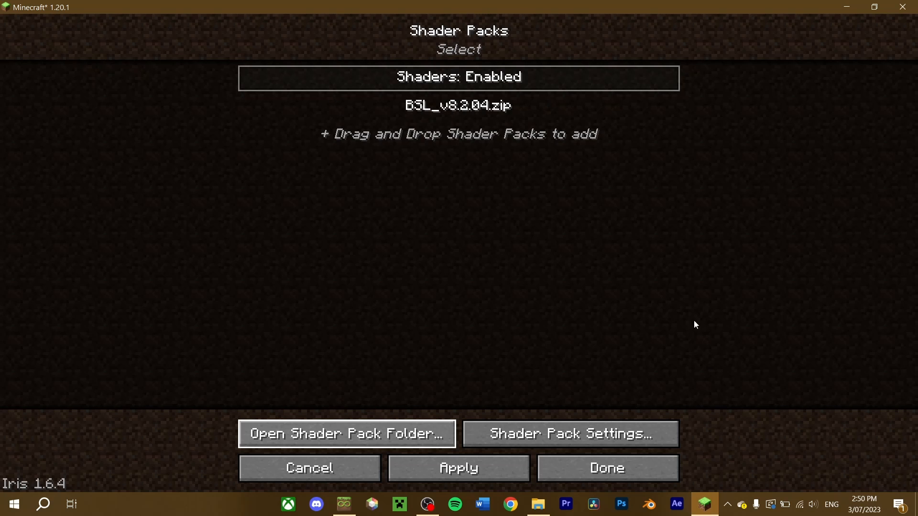
Select BSL_v8.2.04.zip as the active shader pack and apply it.
left_click(458, 106)
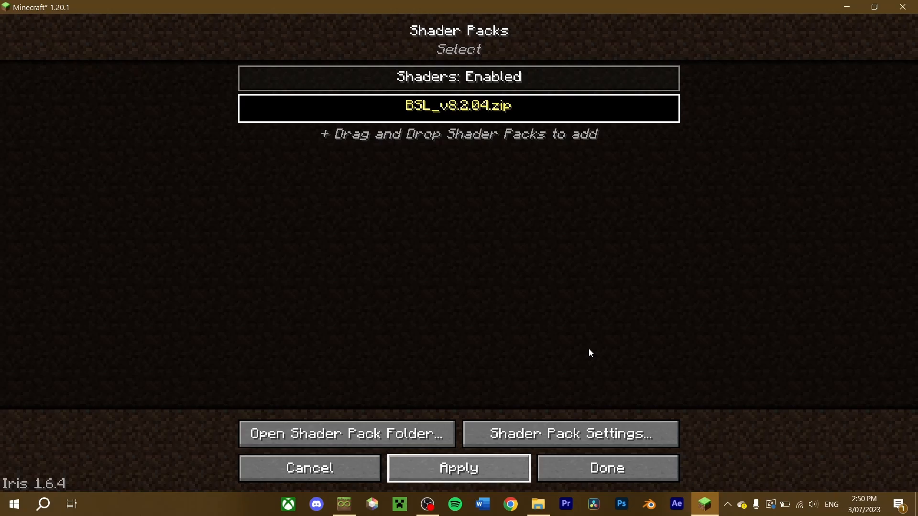
left_click(606, 468)
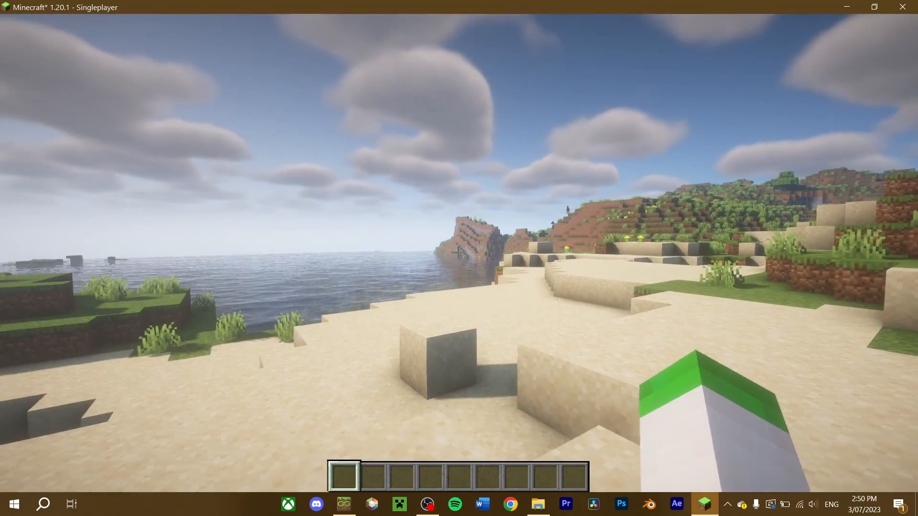